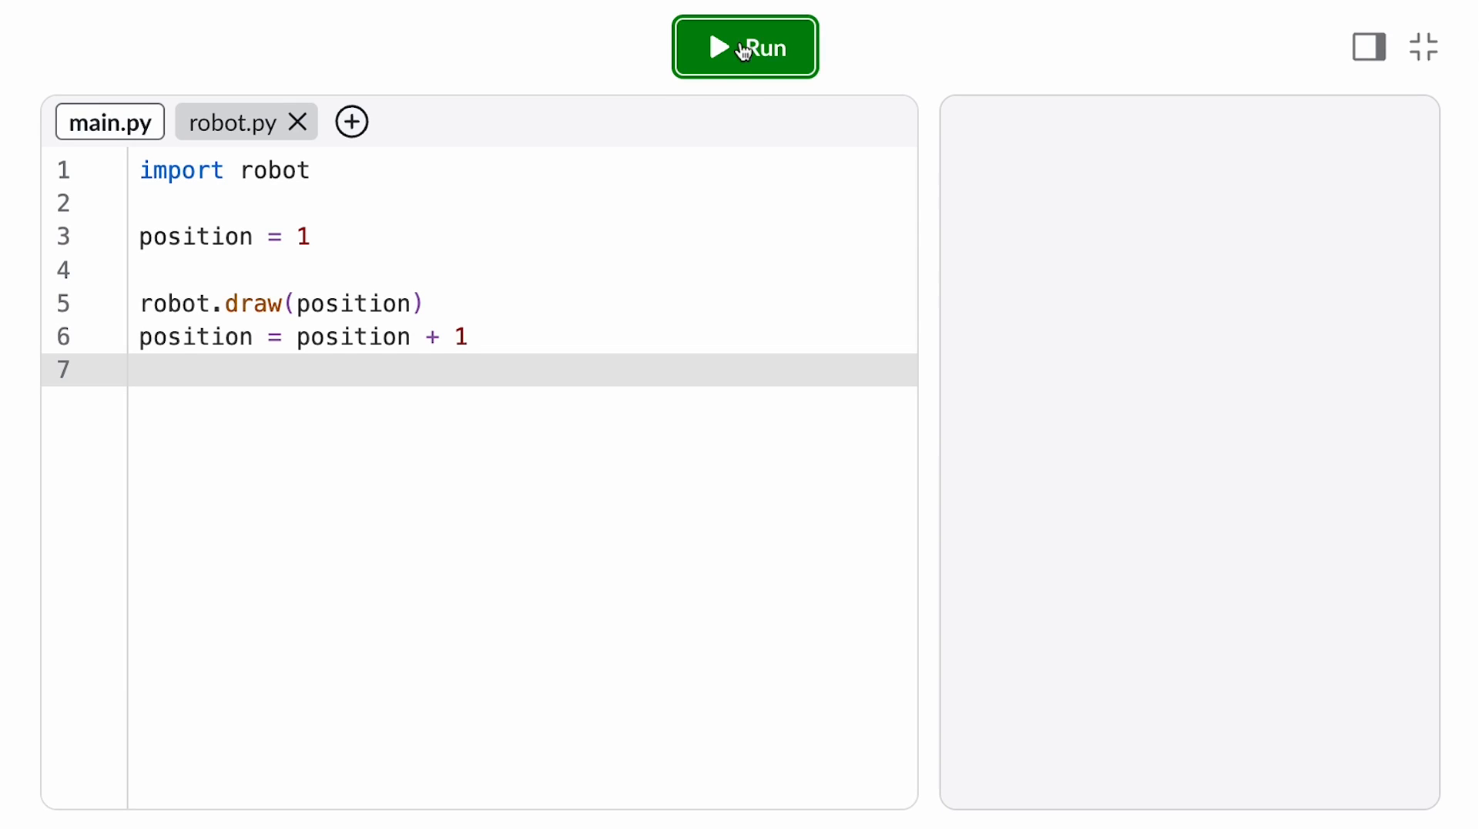
# Step: Run the robot program twice to watch it step through all four positions
pyautogui.click(744, 48)
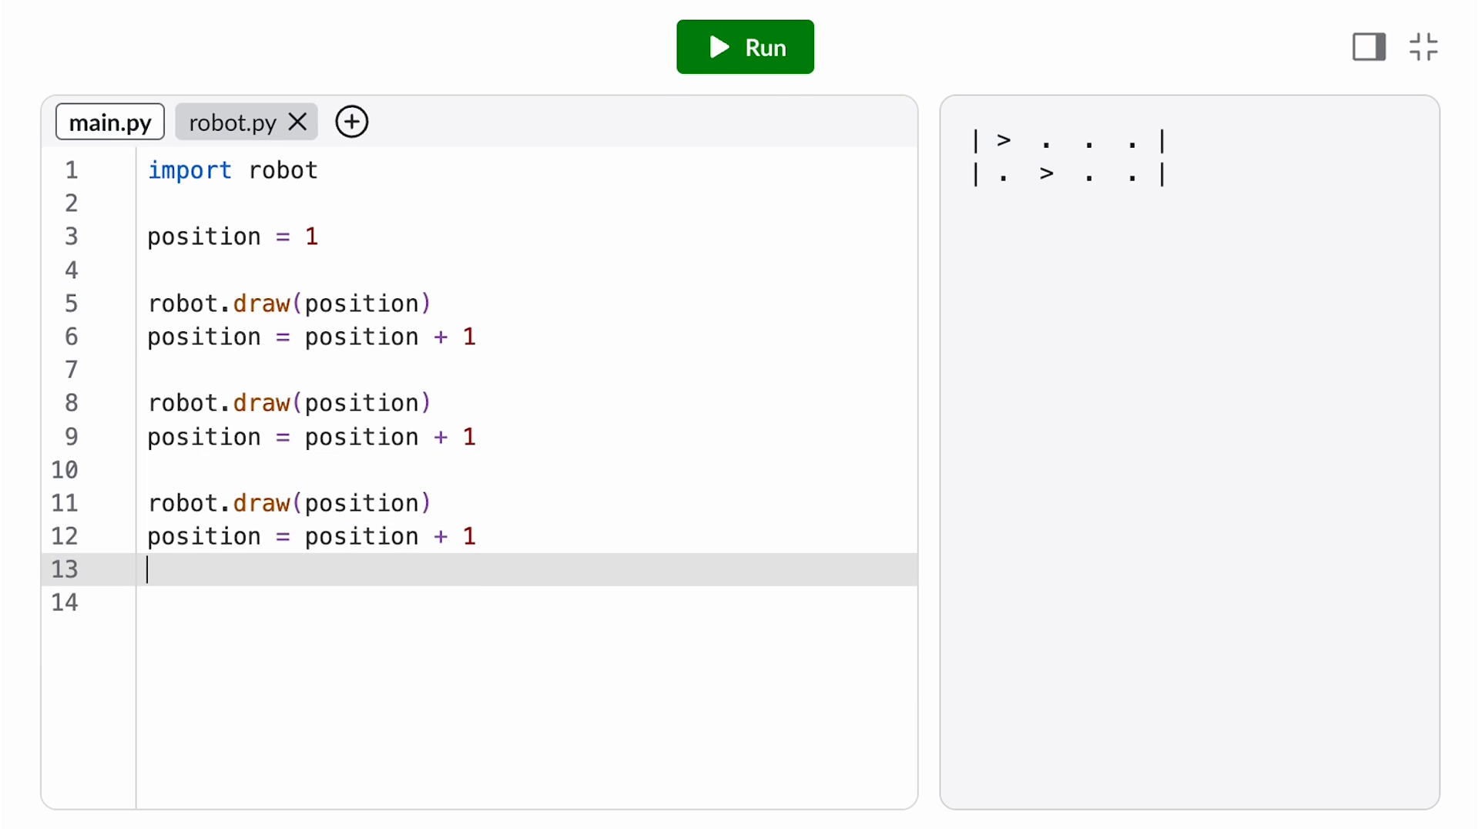
pyautogui.click(744, 48)
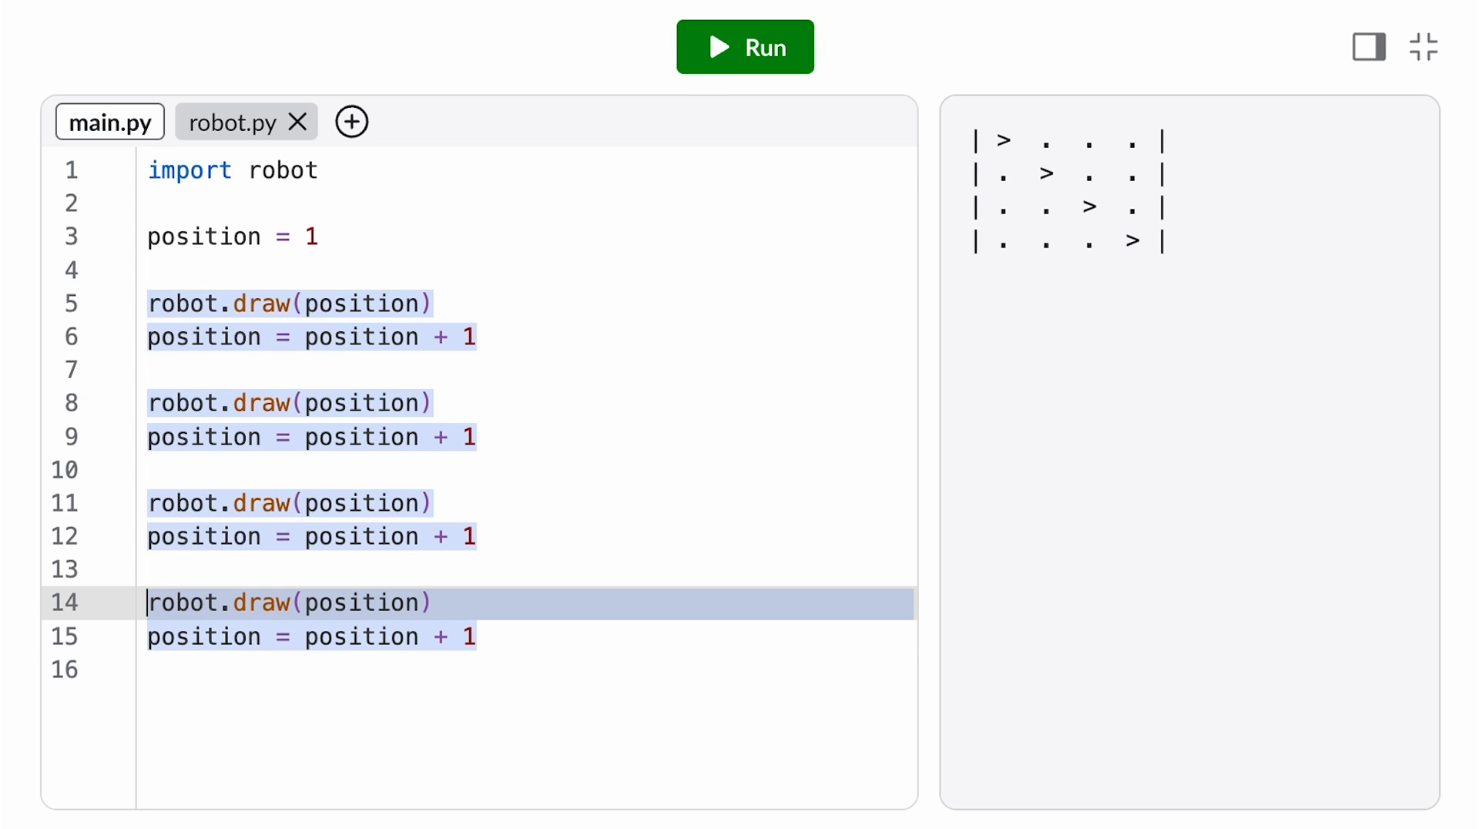
# Step: Switch to the coin-flip project that prints Heads! or Tails! from randint(1, 2)
pyautogui.click(301, 121)
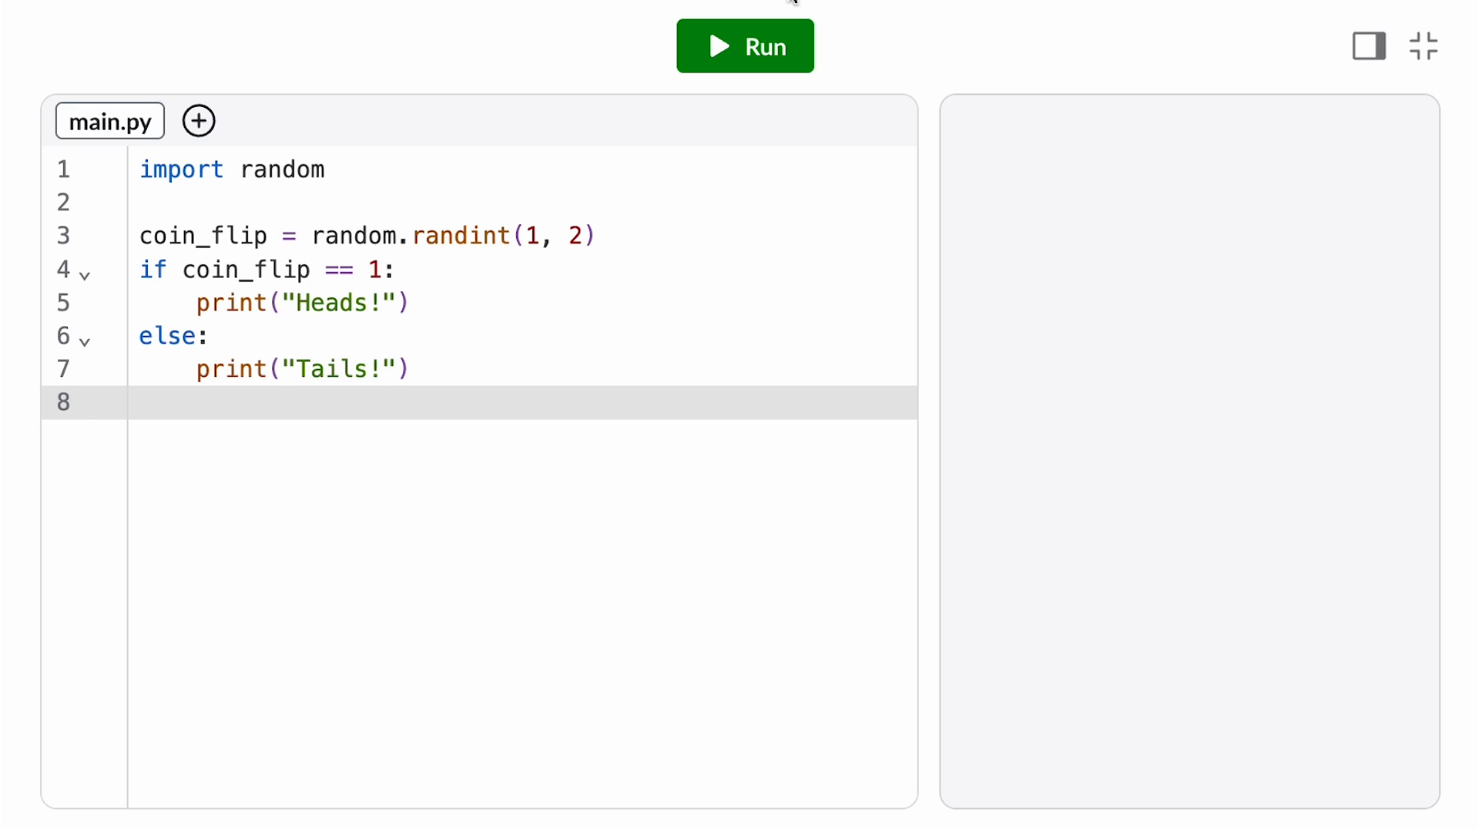
# Step: Run the coin flip four times for both Heads and Tails, then start typing 'whi' for a while loop
pyautogui.click(744, 46)
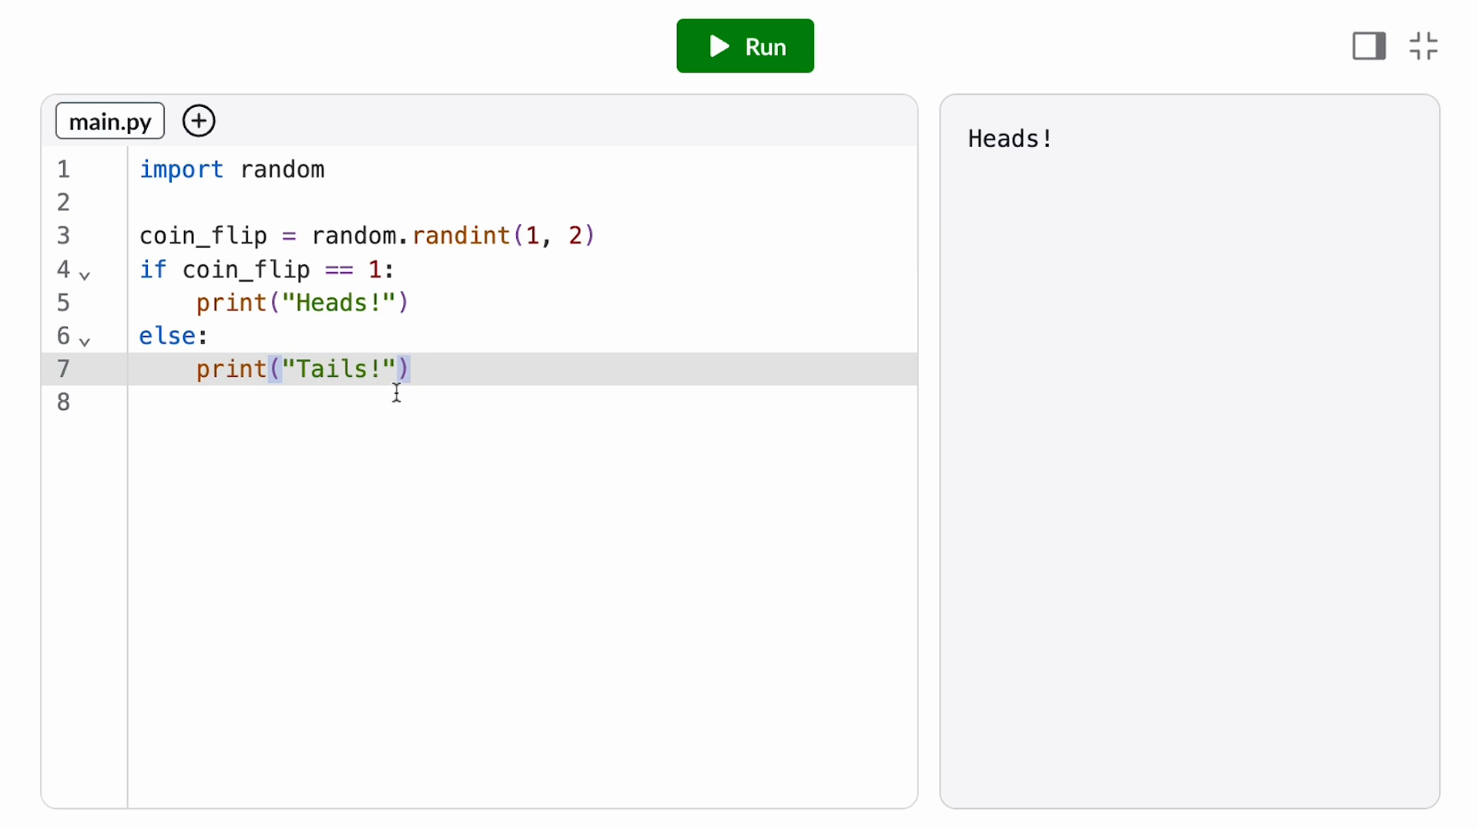
pyautogui.click(744, 46)
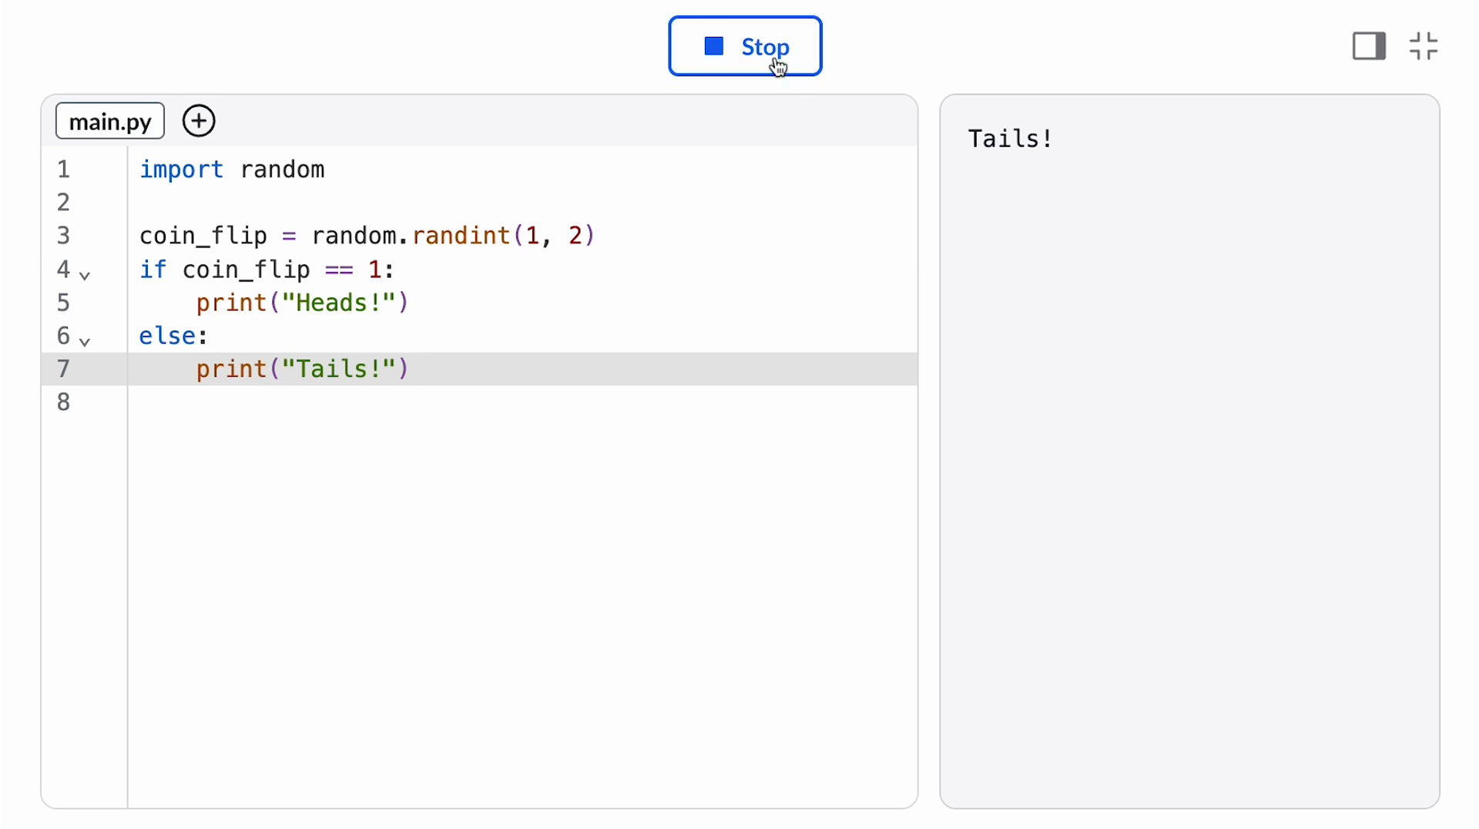
pyautogui.click(744, 46)
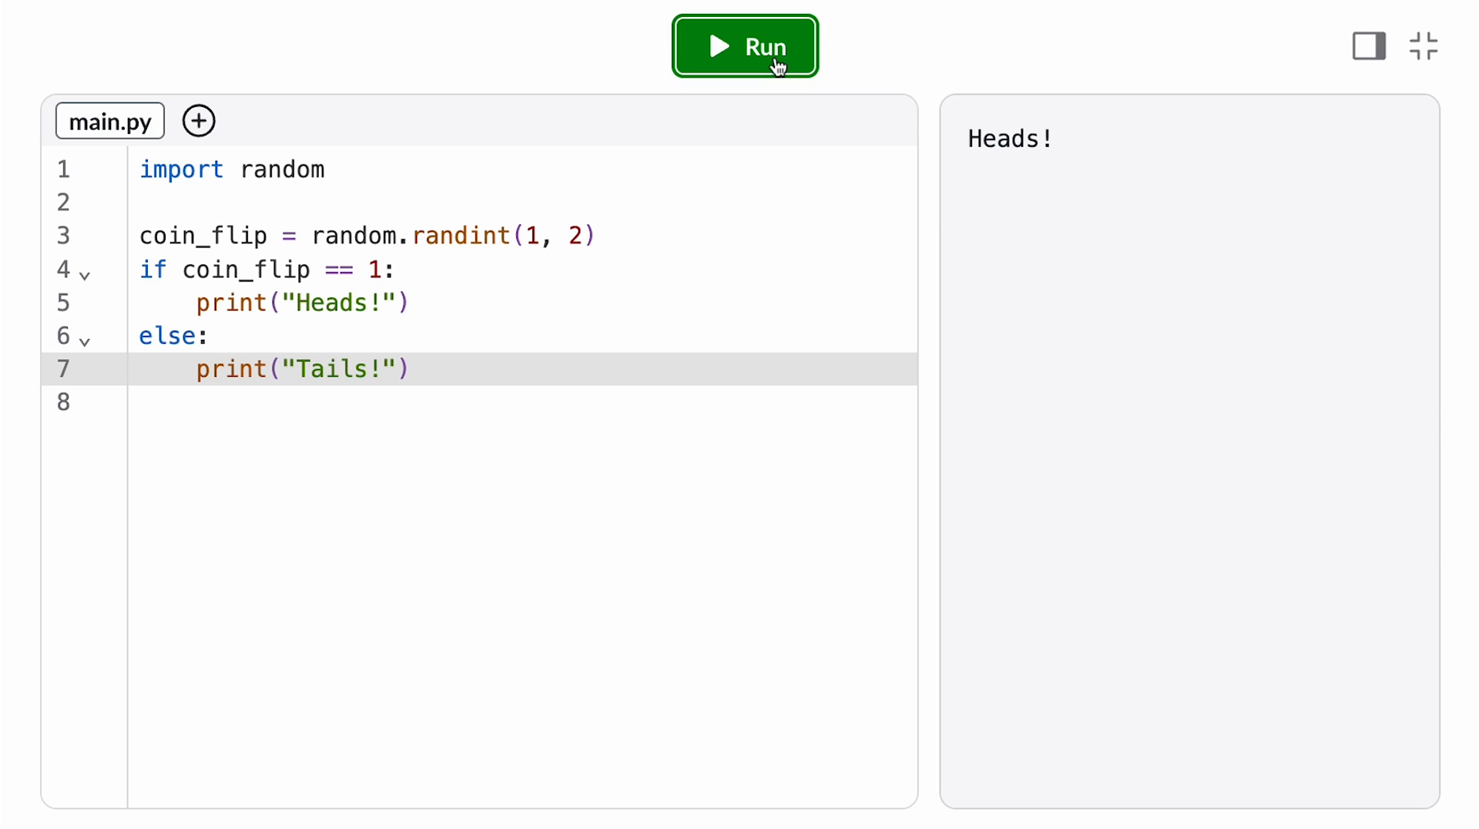
pyautogui.click(744, 46)
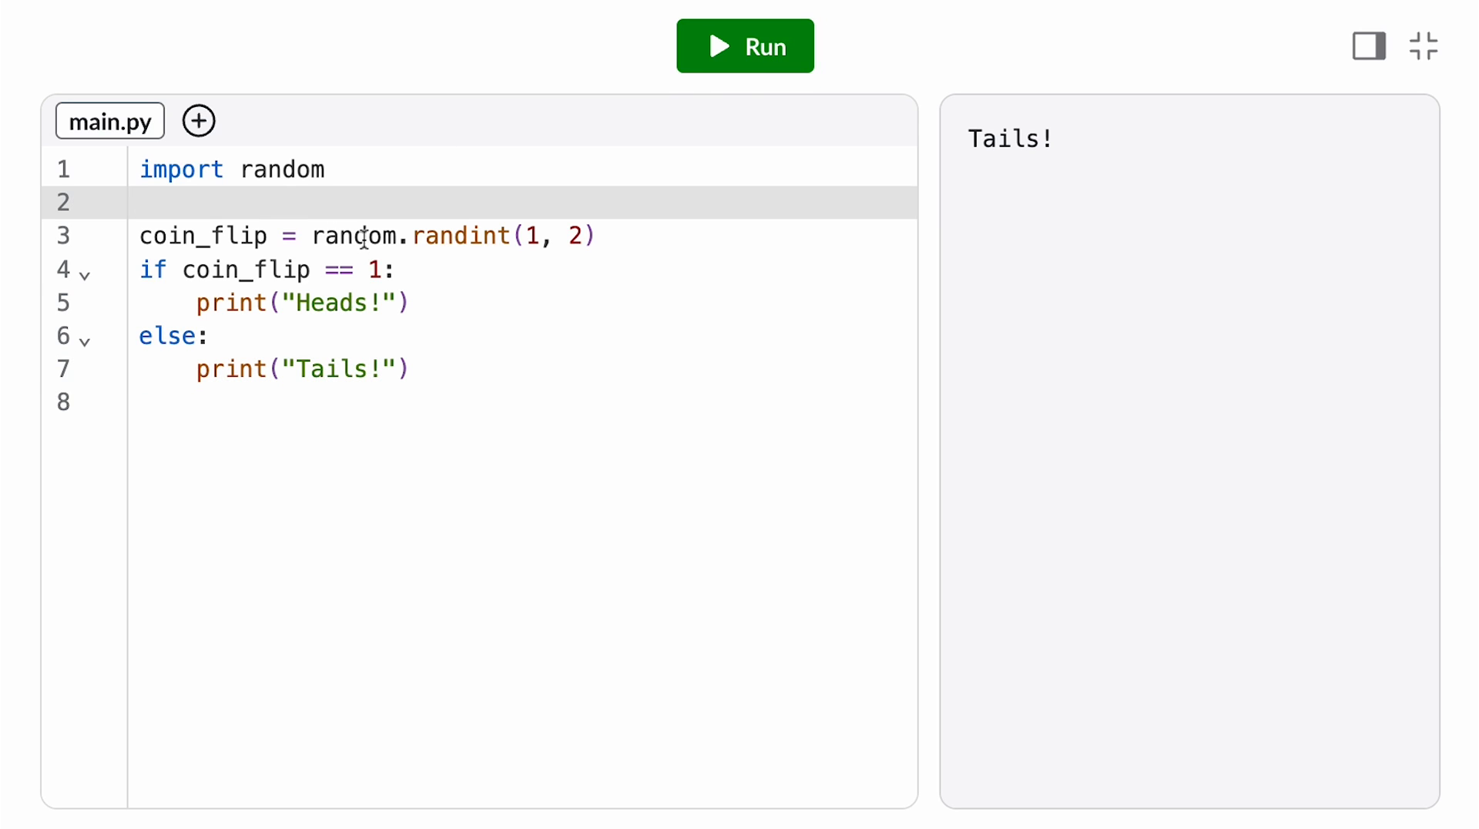
pyautogui.write('whi')
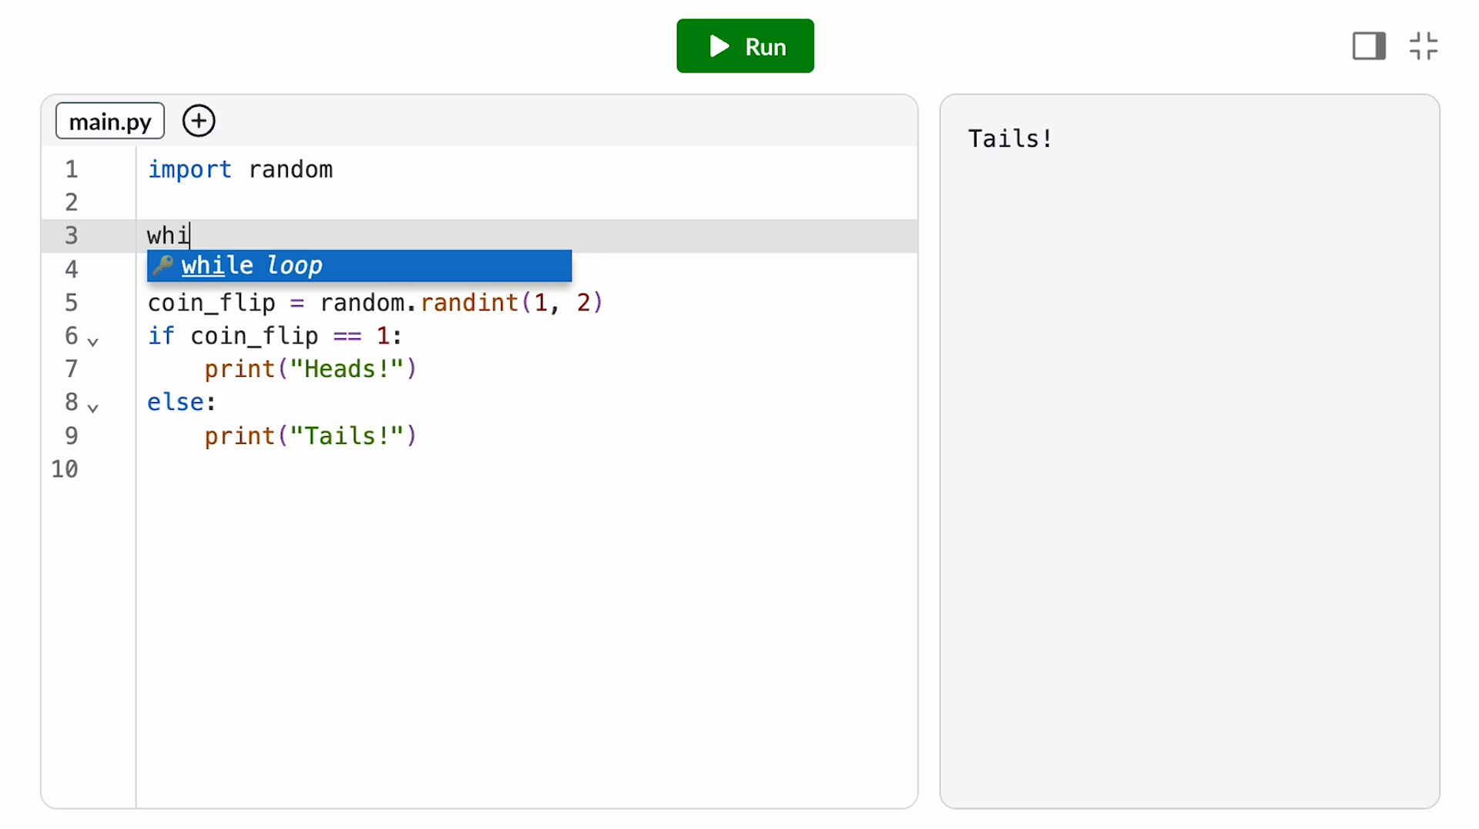
# Step: Accept the while snippet with condition 'num_flips < 5', indent the flip code under it, and run (NameError)
pyautogui.press('Tab')
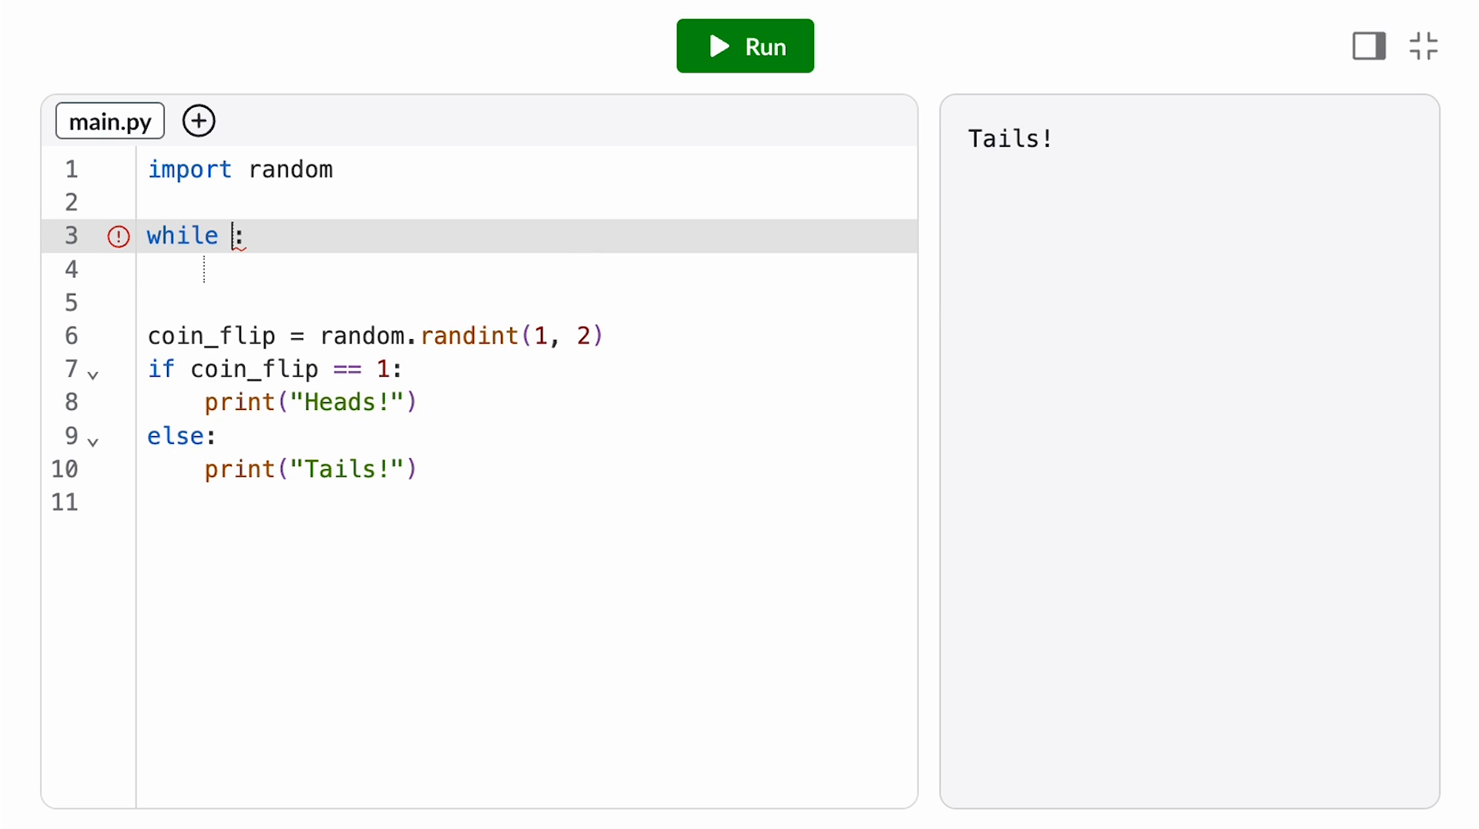
pyautogui.moveTo(262, 269)
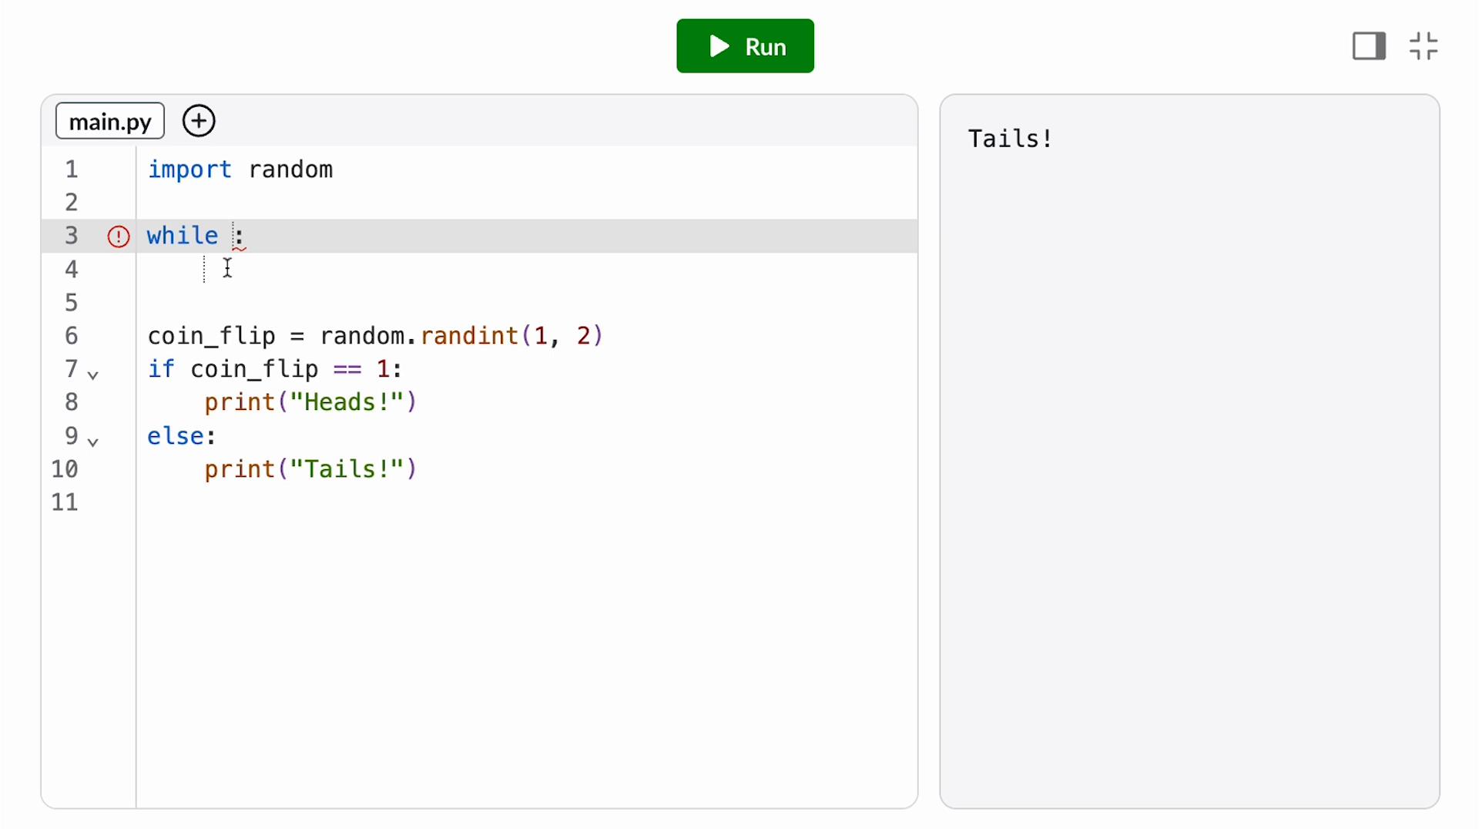
pyautogui.write('nu5')
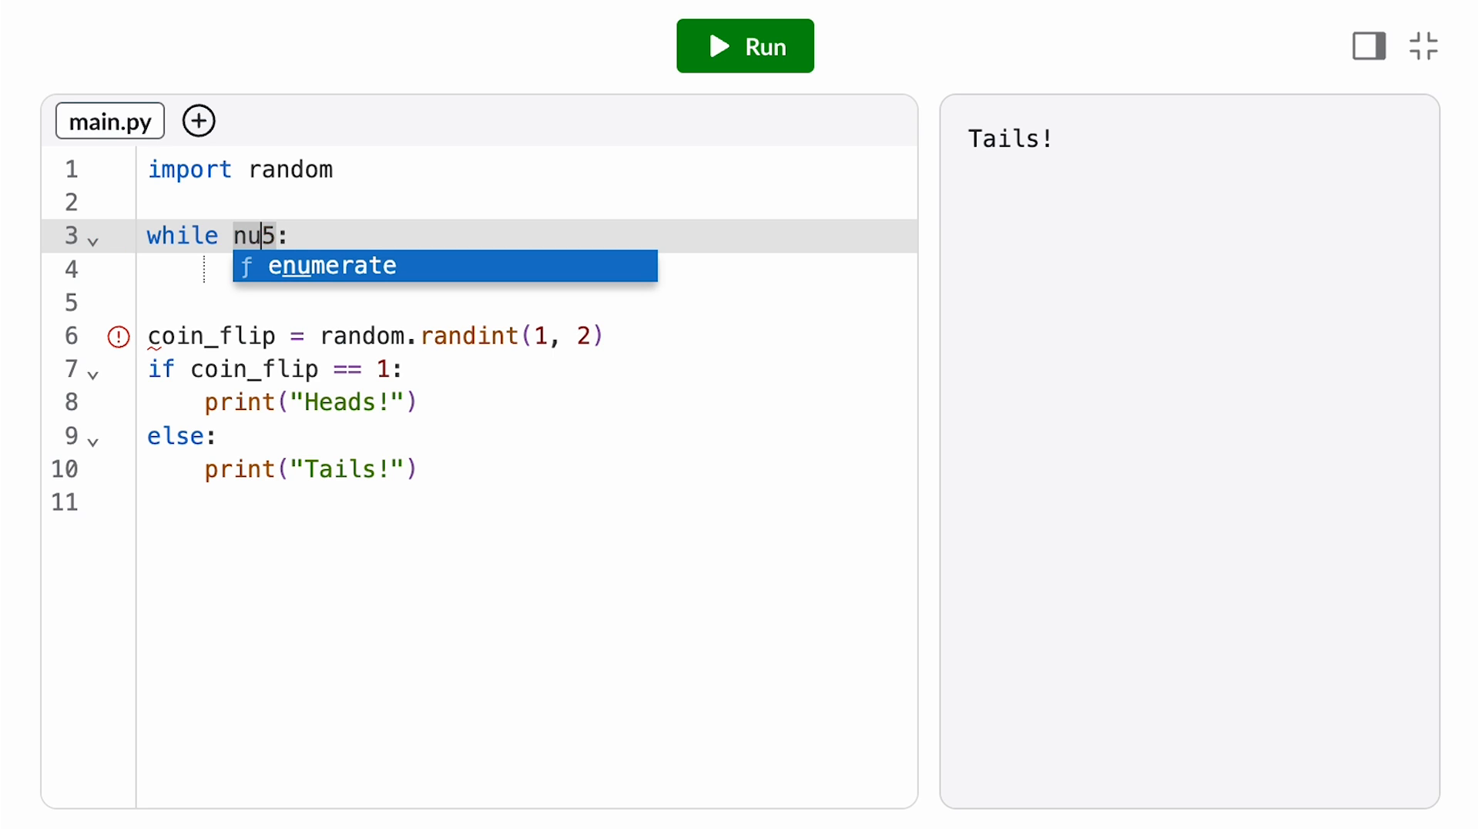
pyautogui.write('m_flips <')
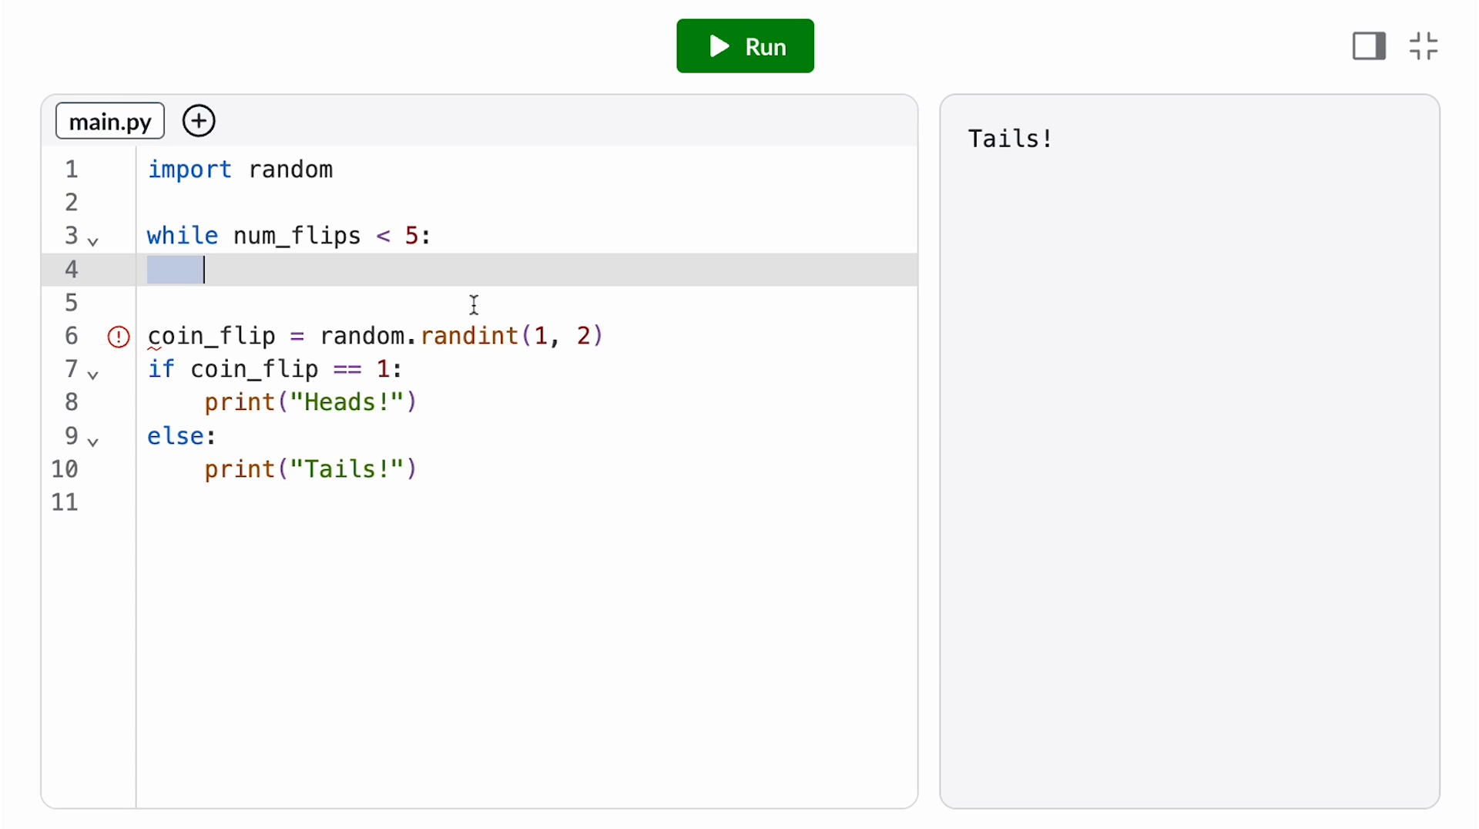
pyautogui.press('Backspace')
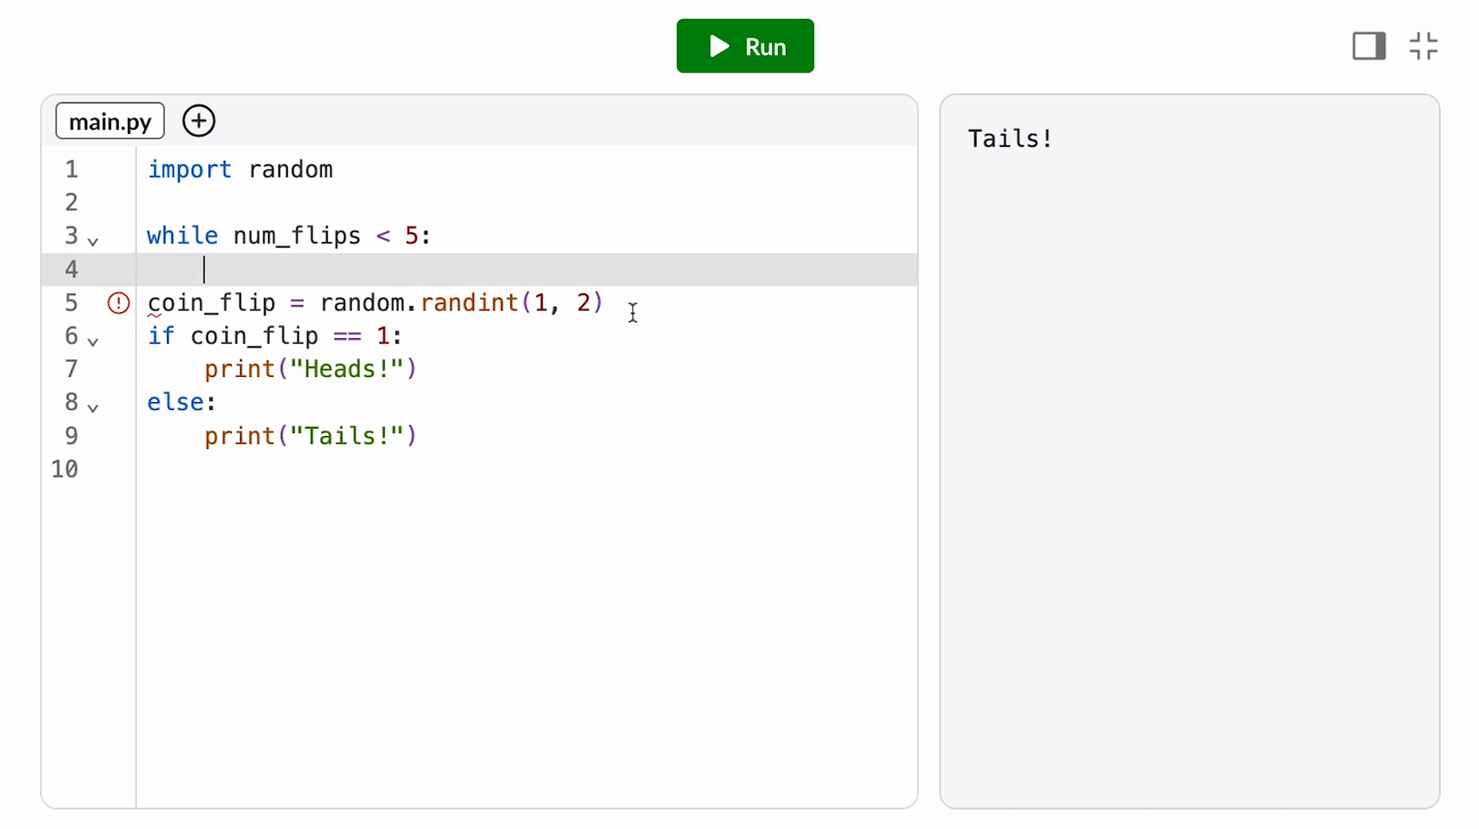
pyautogui.click(609, 302)
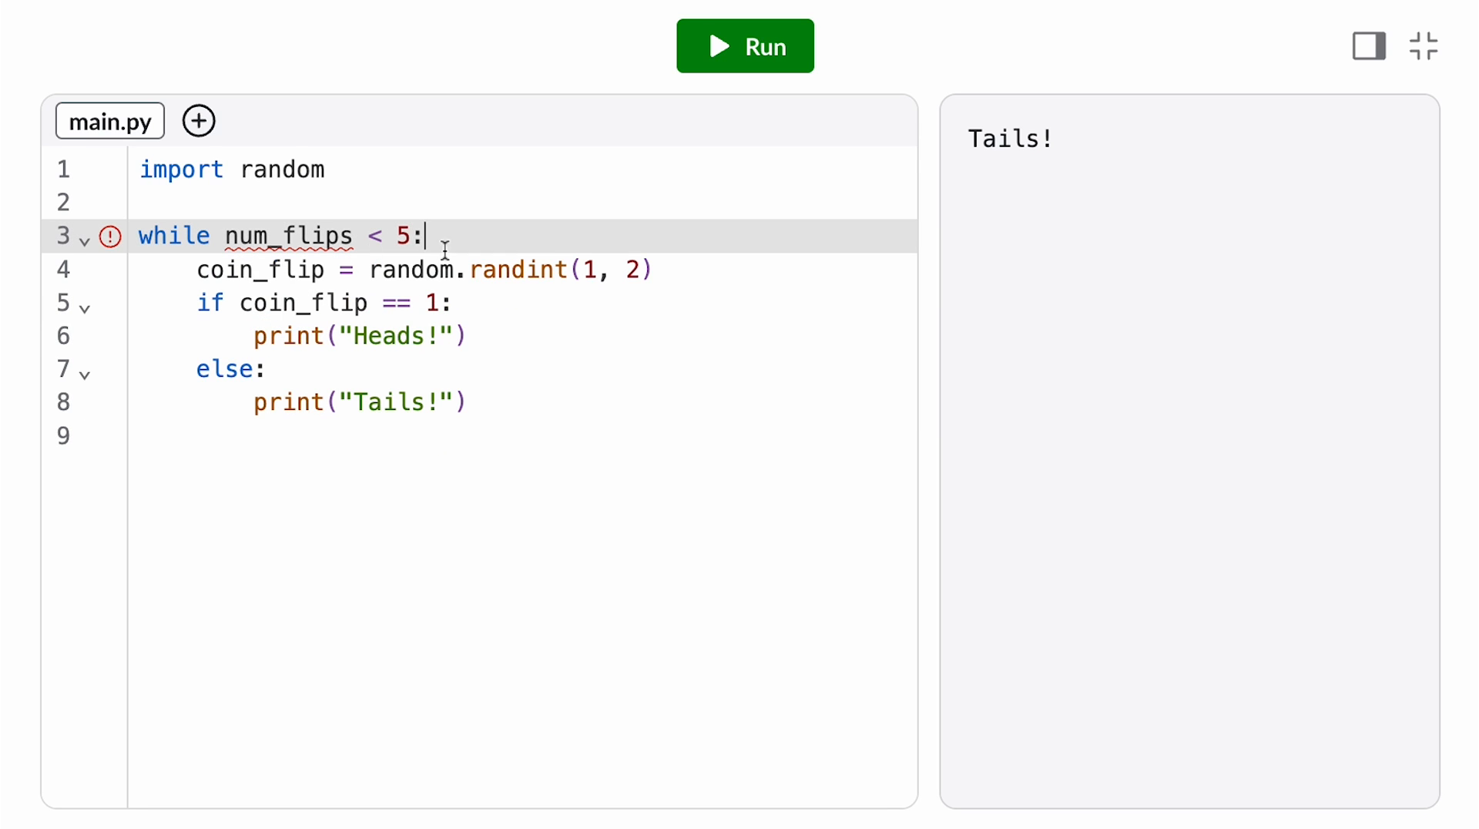
pyautogui.click(744, 44)
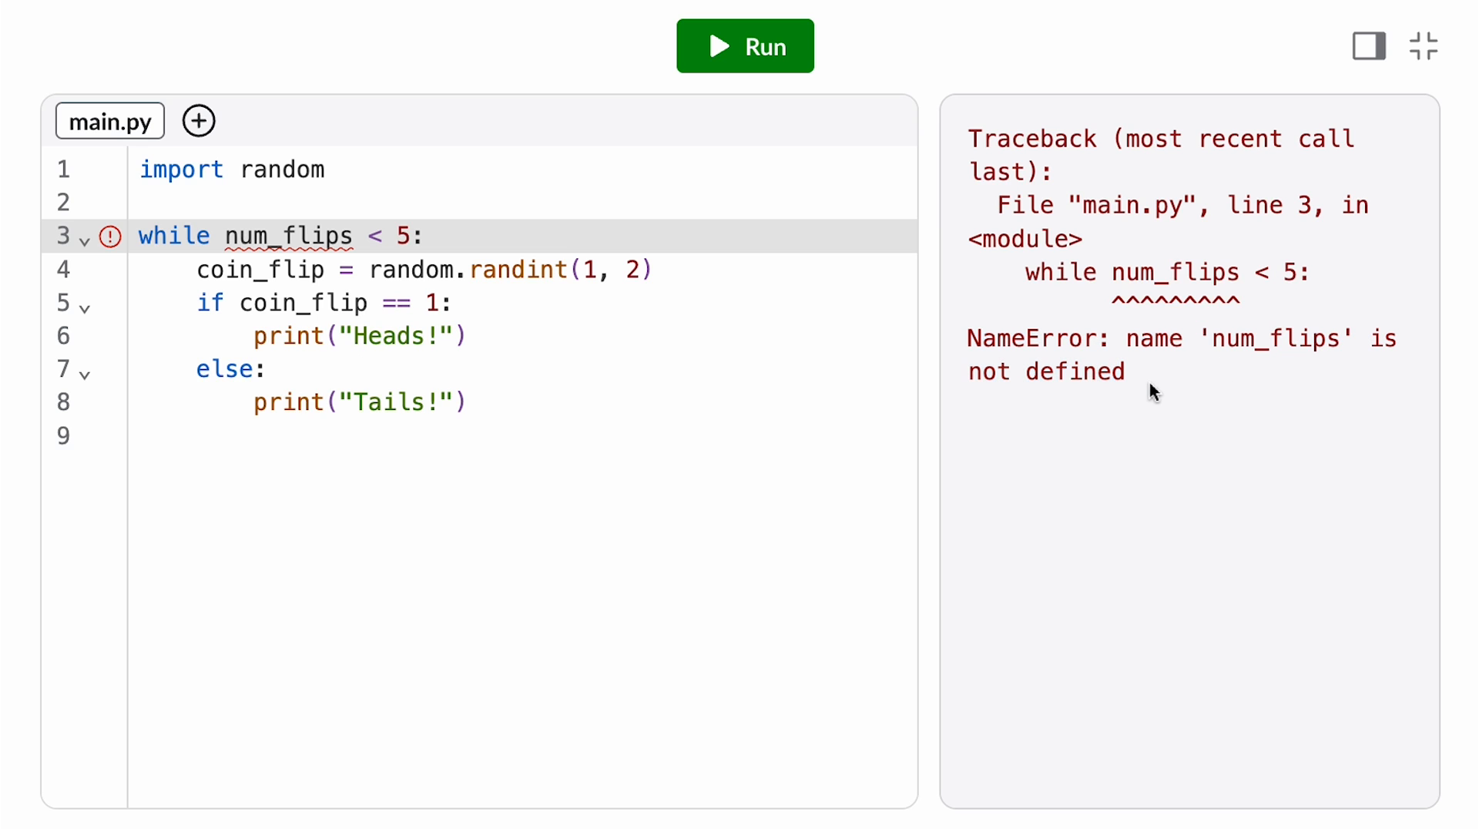
# Step: Add the line 'num_flips = 0' above the while loop and highlight the variable name
pyautogui.doubleClick(290, 236)
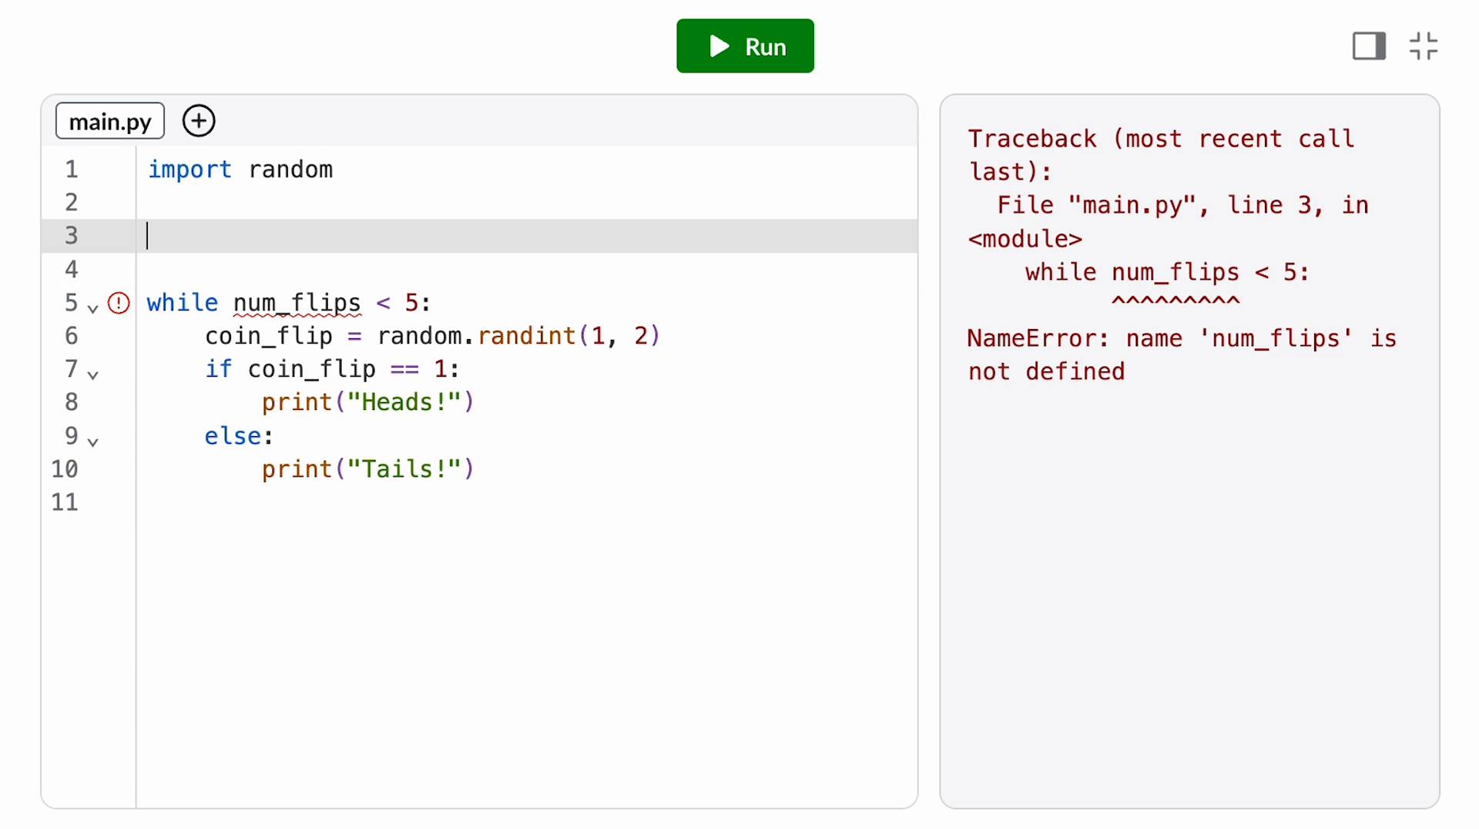
pyautogui.write('num_flips')
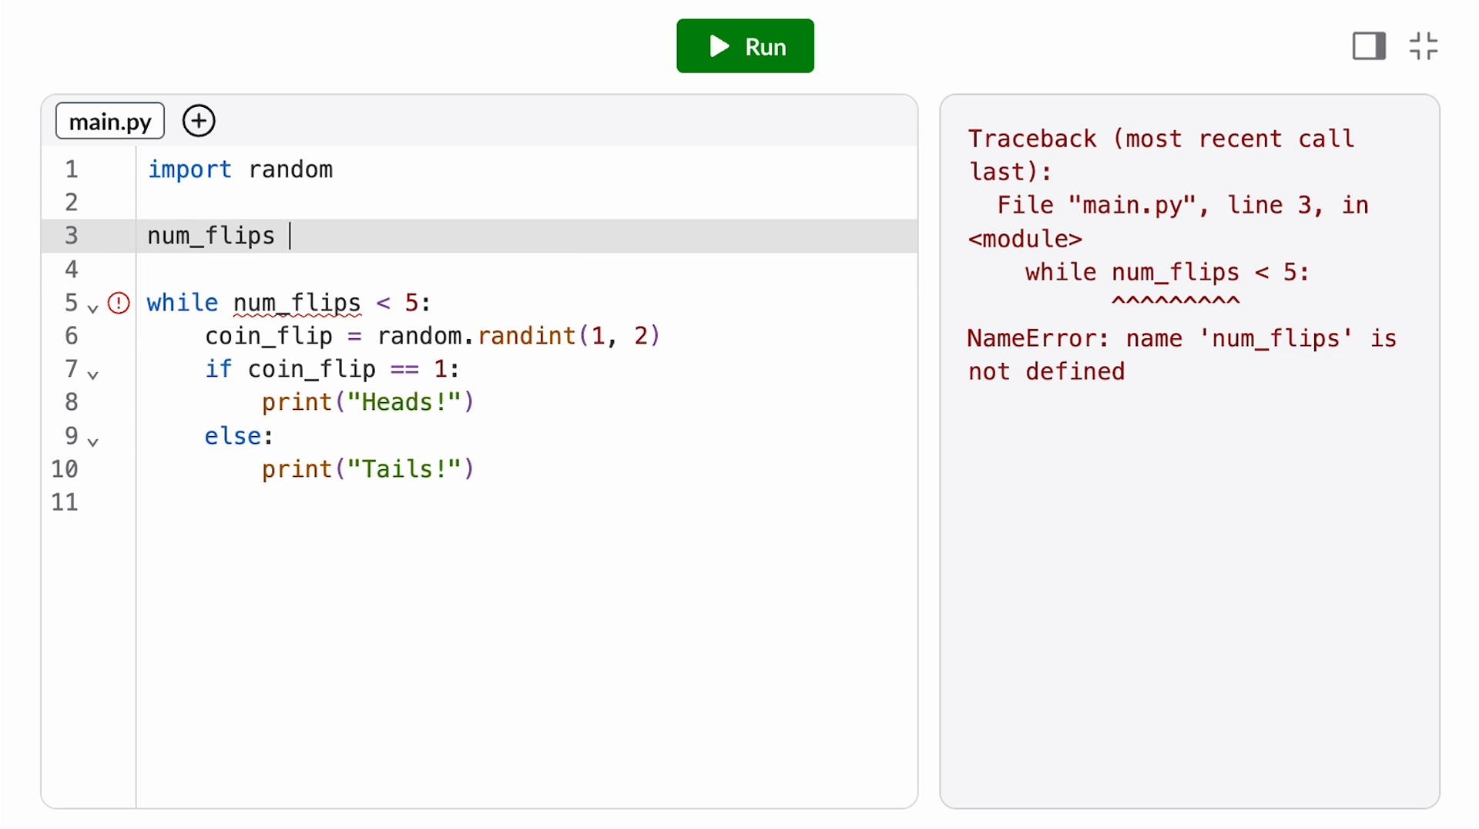
pyautogui.write('=')
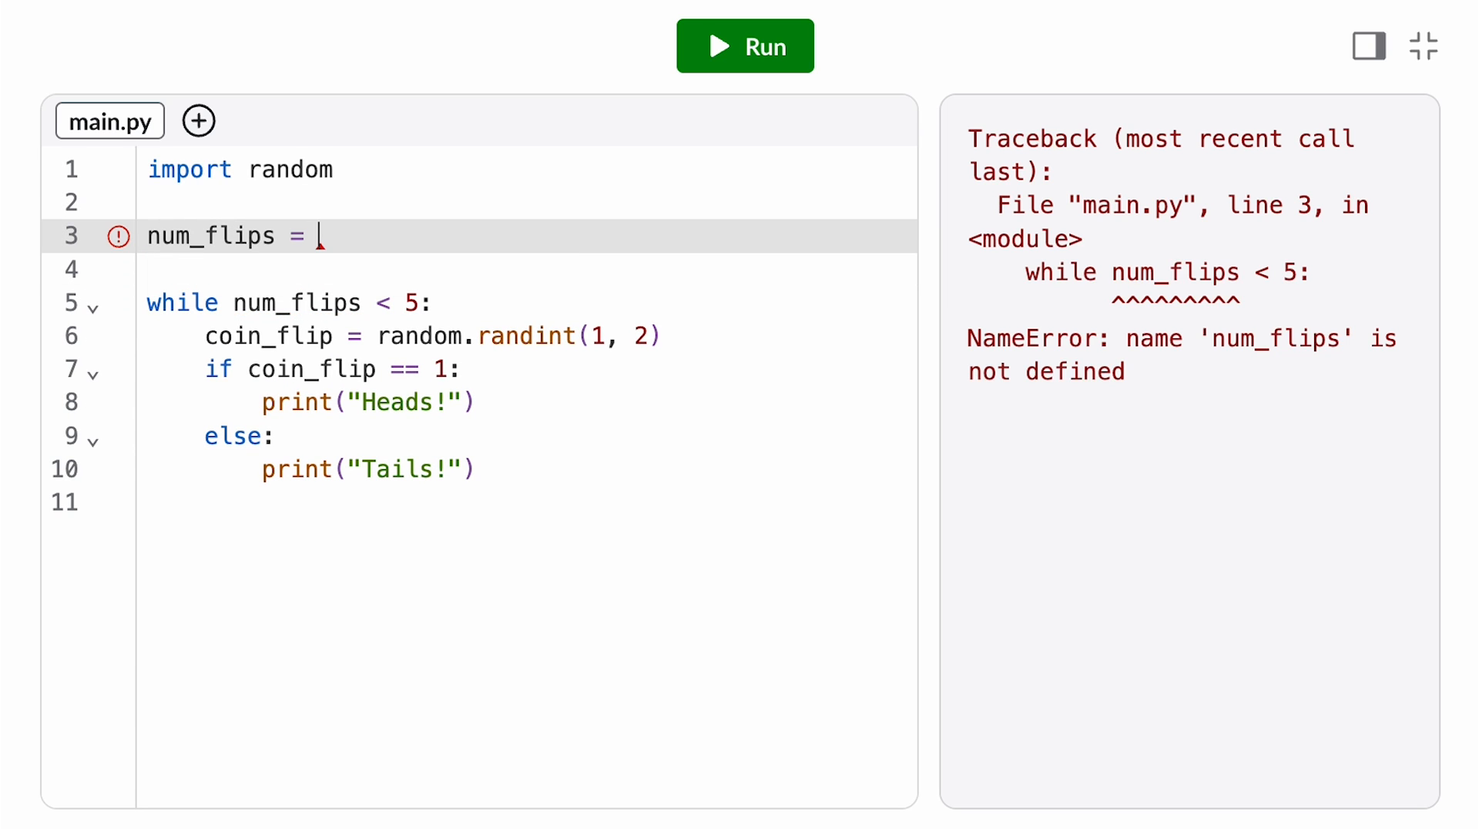
pyautogui.write('0')
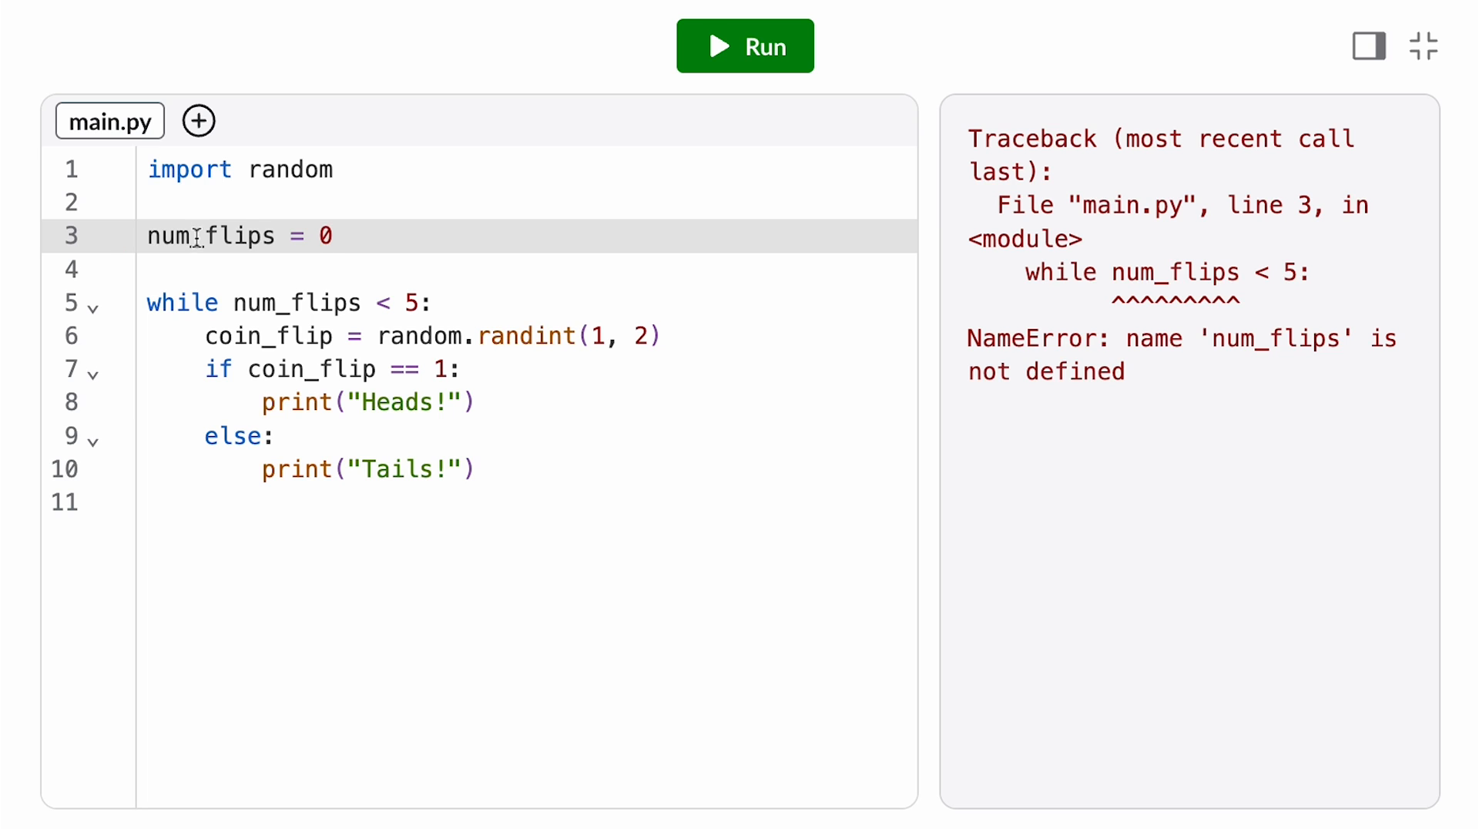
pyautogui.doubleClick(209, 234)
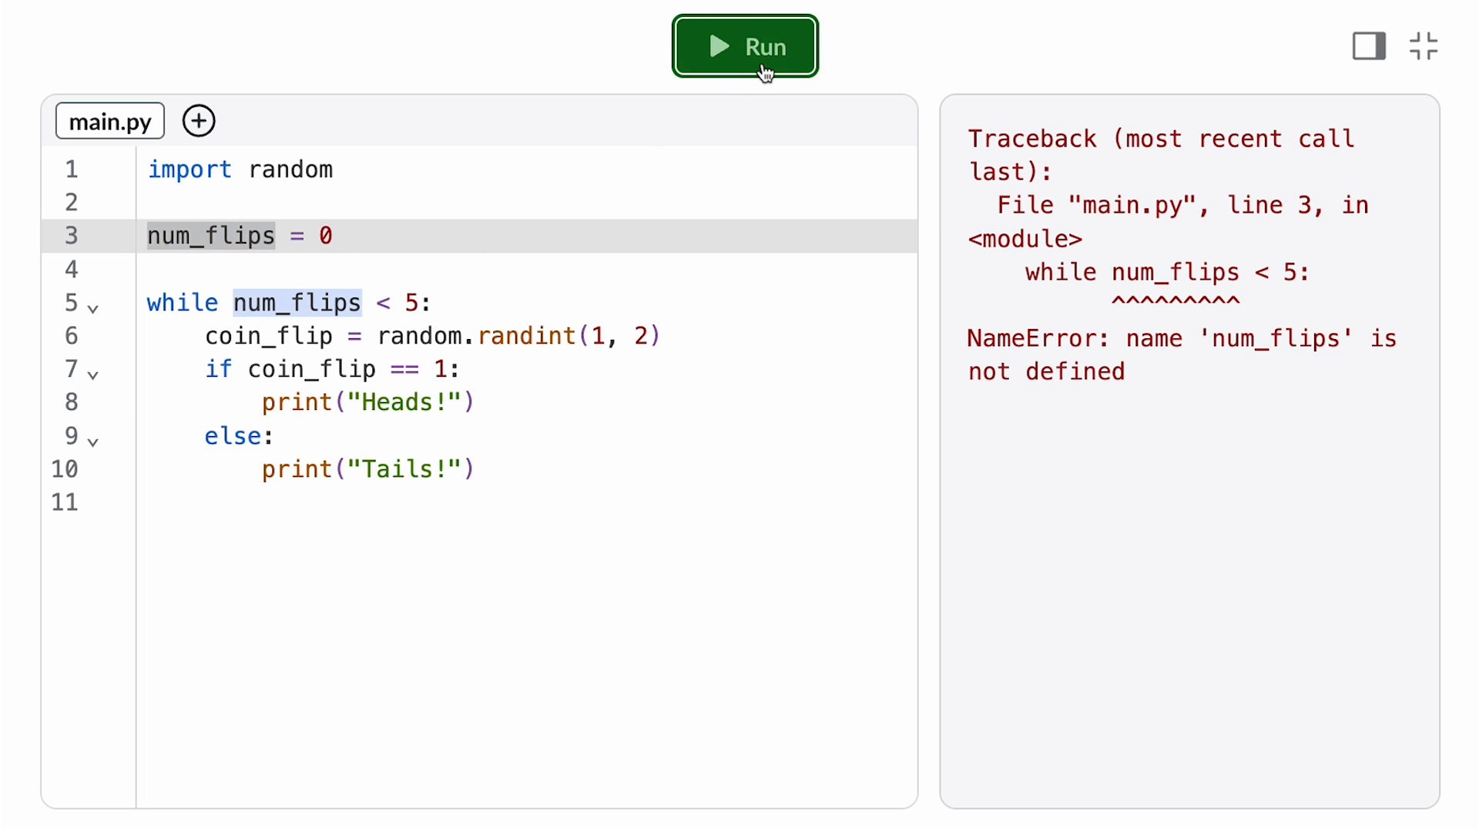
# Step: Run the program, watch the endless Heads/Tails output, then stop it
pyautogui.click(744, 45)
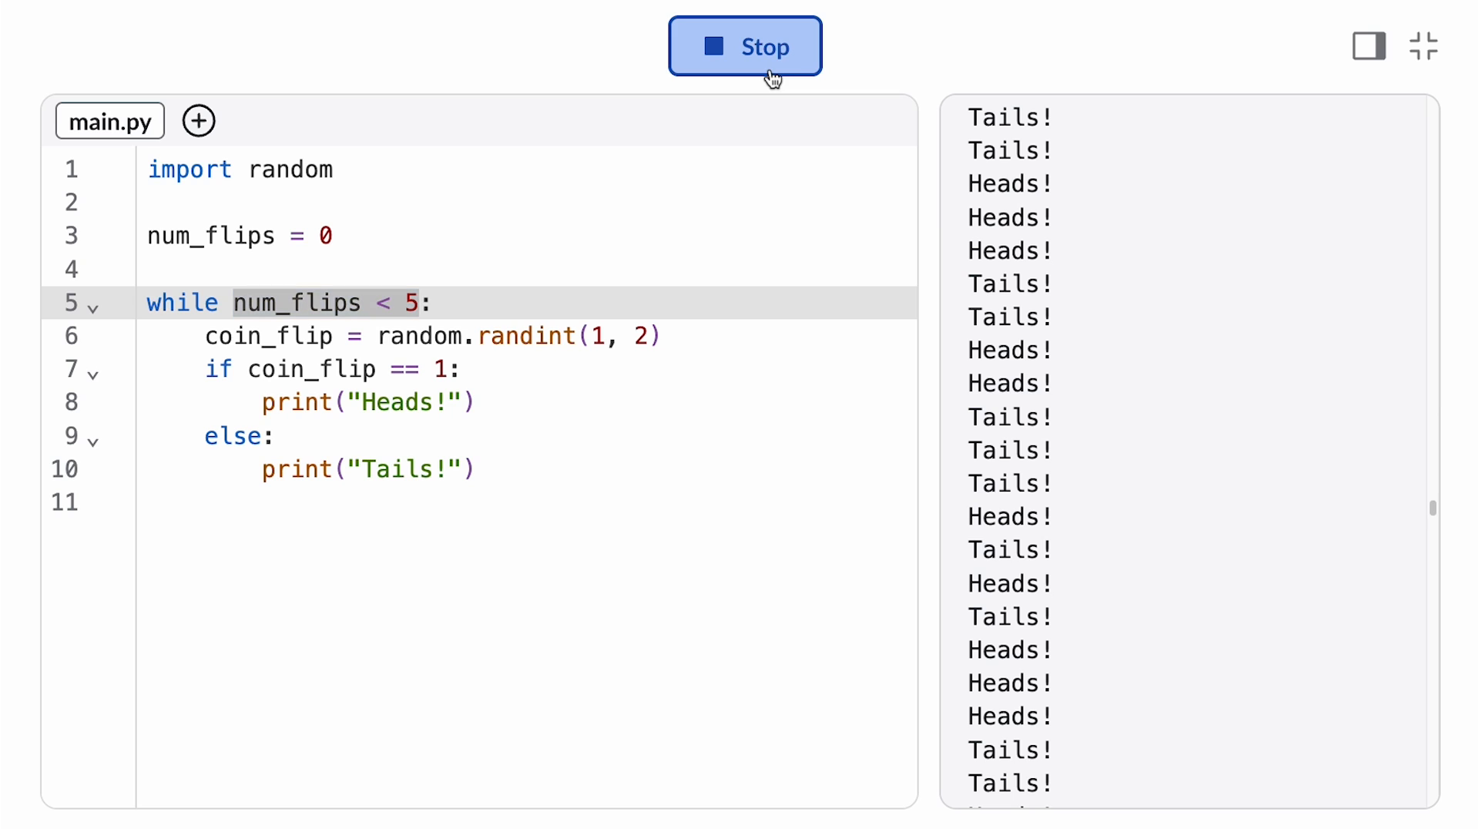
pyautogui.click(745, 46)
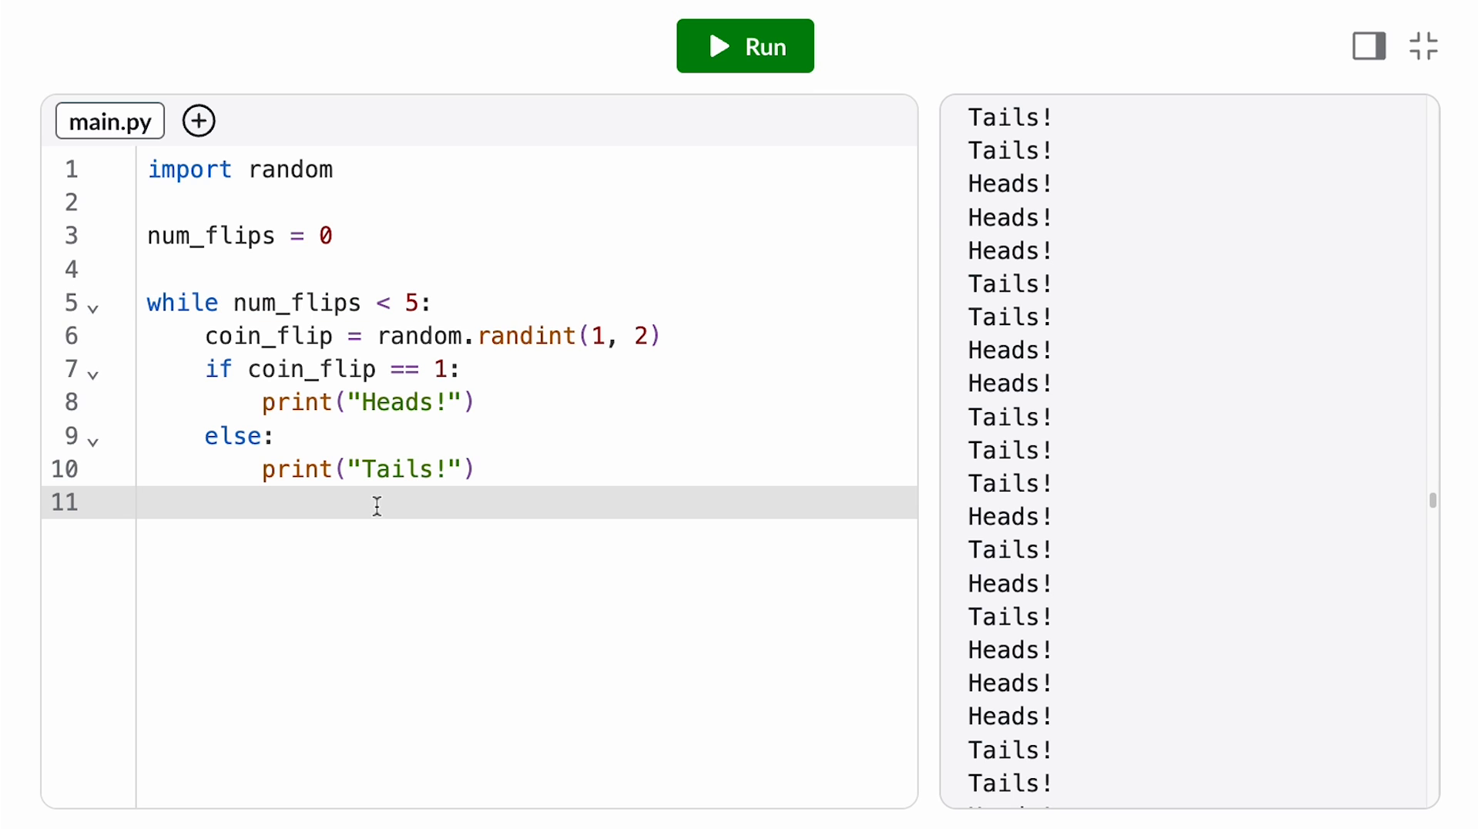
# Step: Add 'print(num_flips)' inside the loop and run to see the count stay at 0
pyautogui.write('print(')
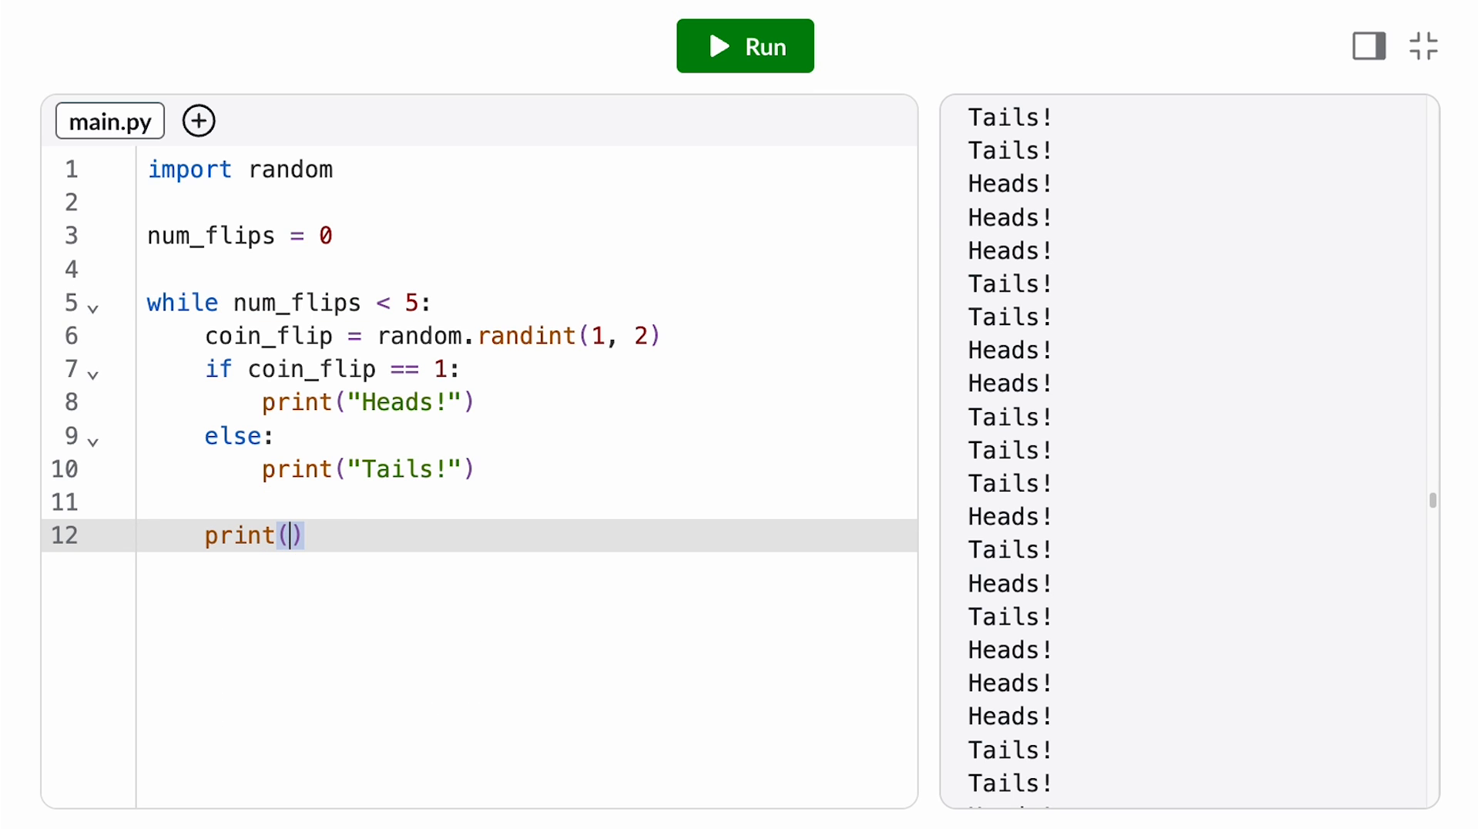
pyautogui.write('num_flips')
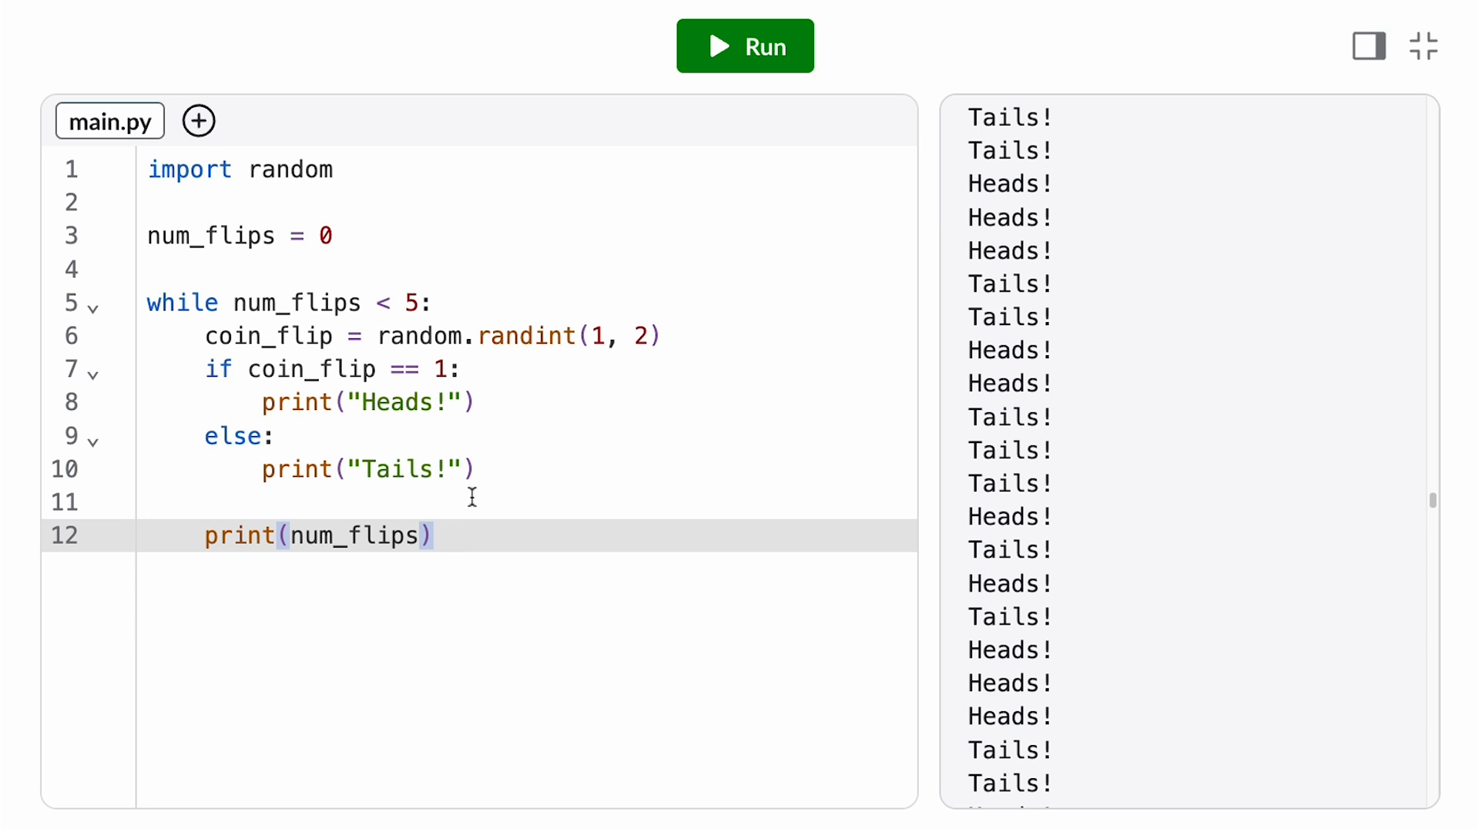
pyautogui.click(744, 45)
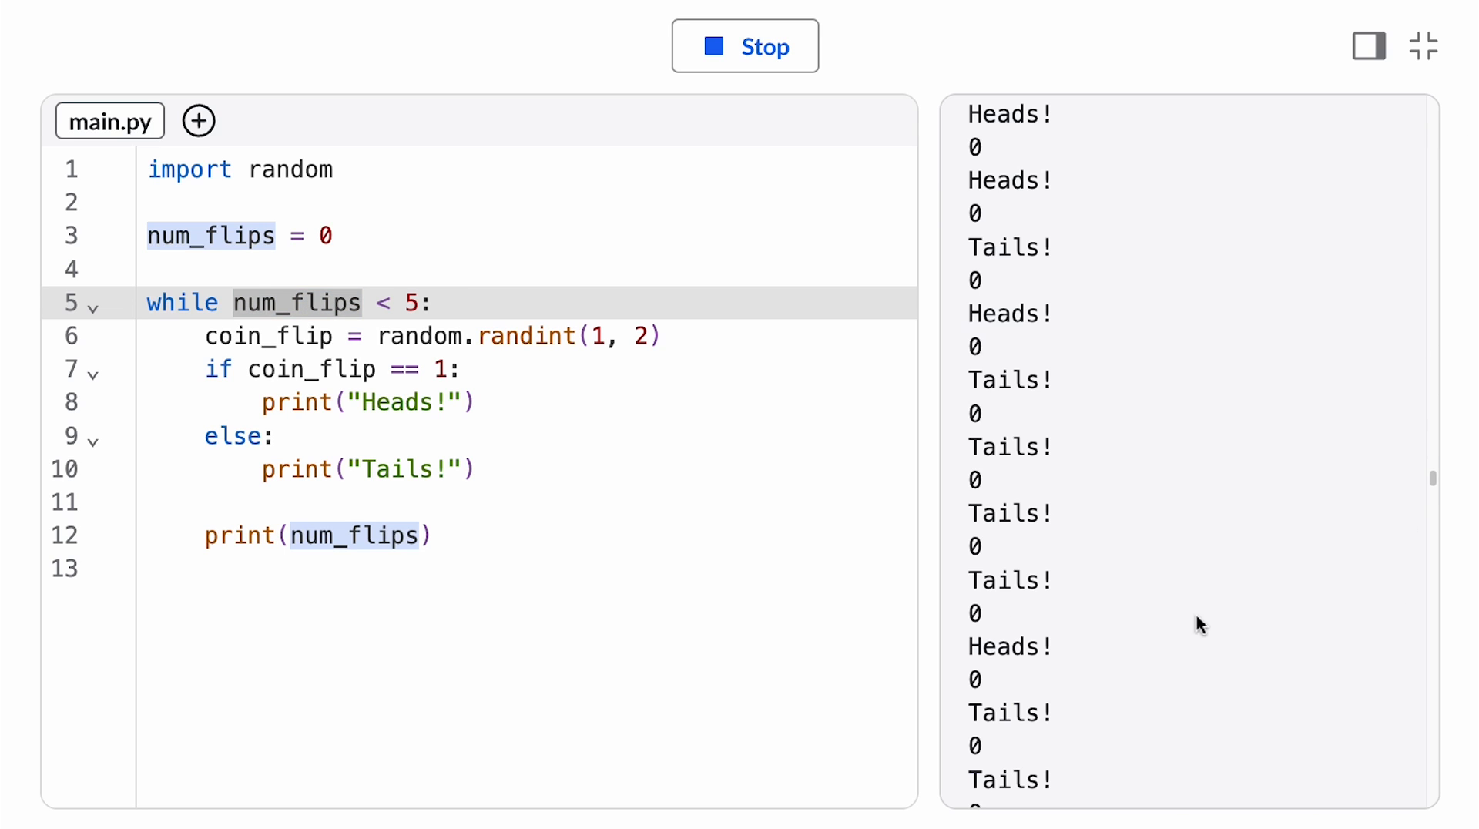
# Step: Add 'num_flips = num_flips + 1' inside the loop and run, printing five flips counted 0 to 4
pyautogui.click(325, 302)
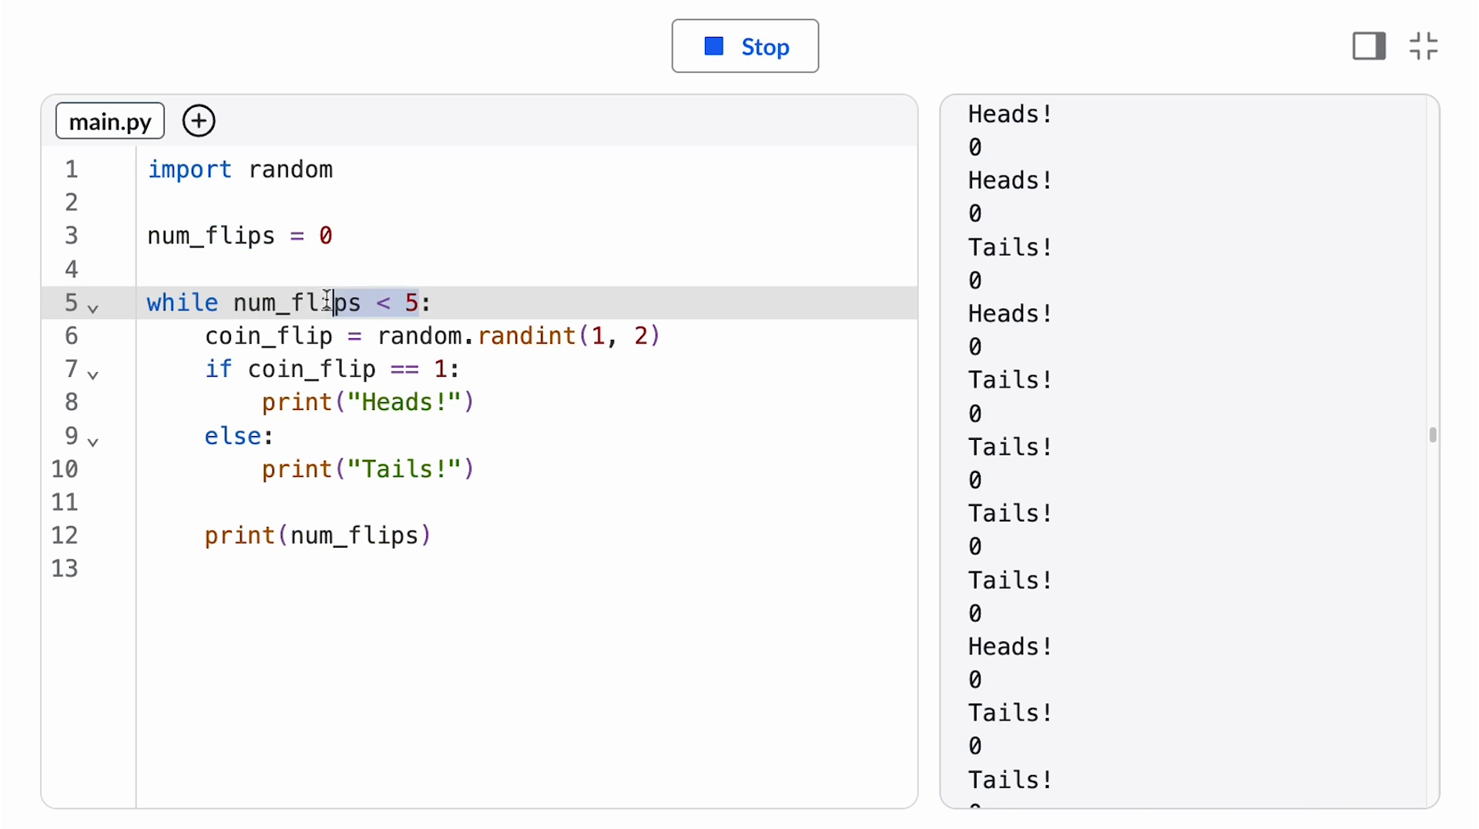
pyautogui.doubleClick(297, 302)
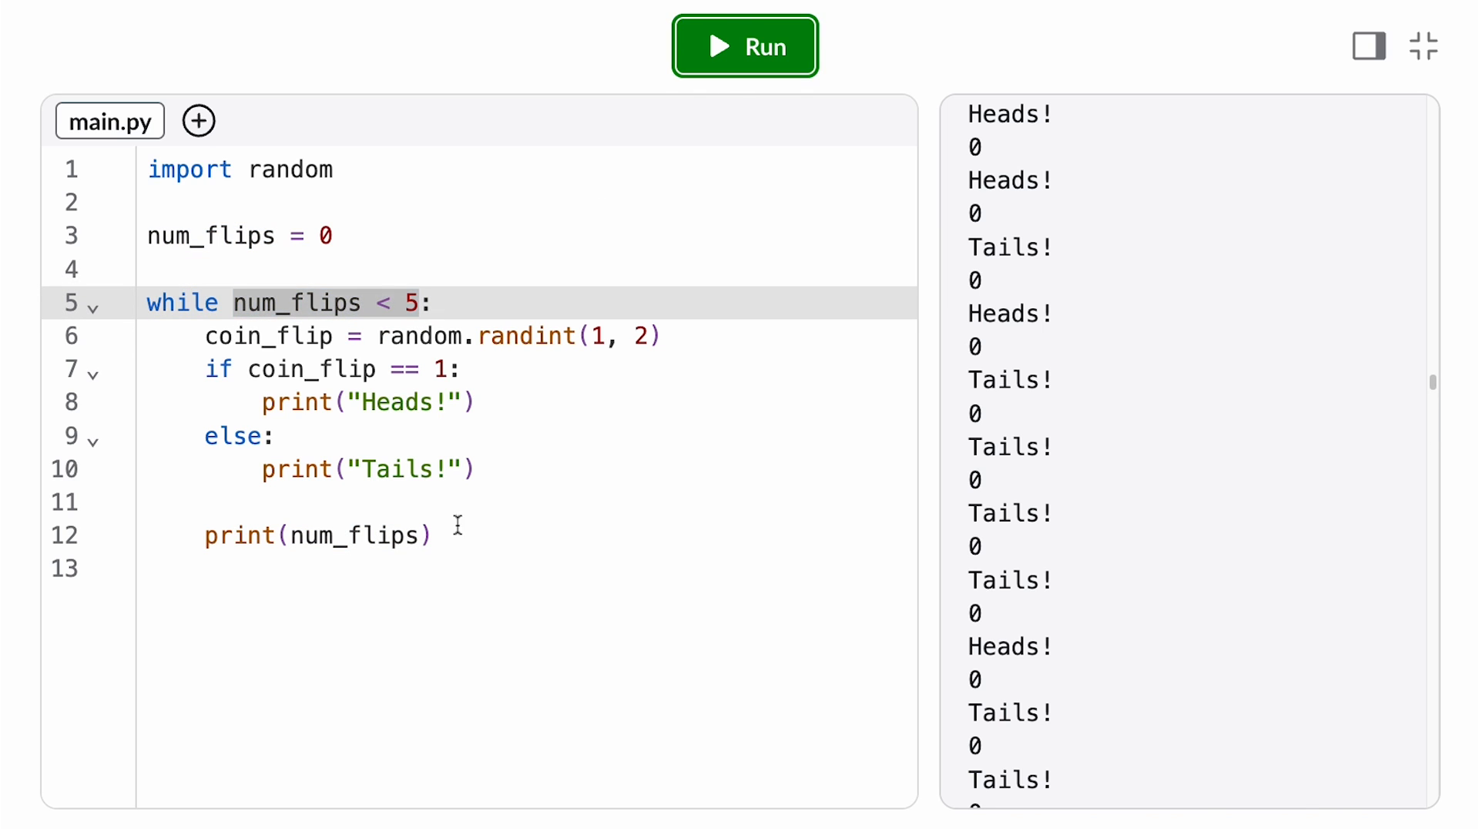
pyautogui.write('num_flips')
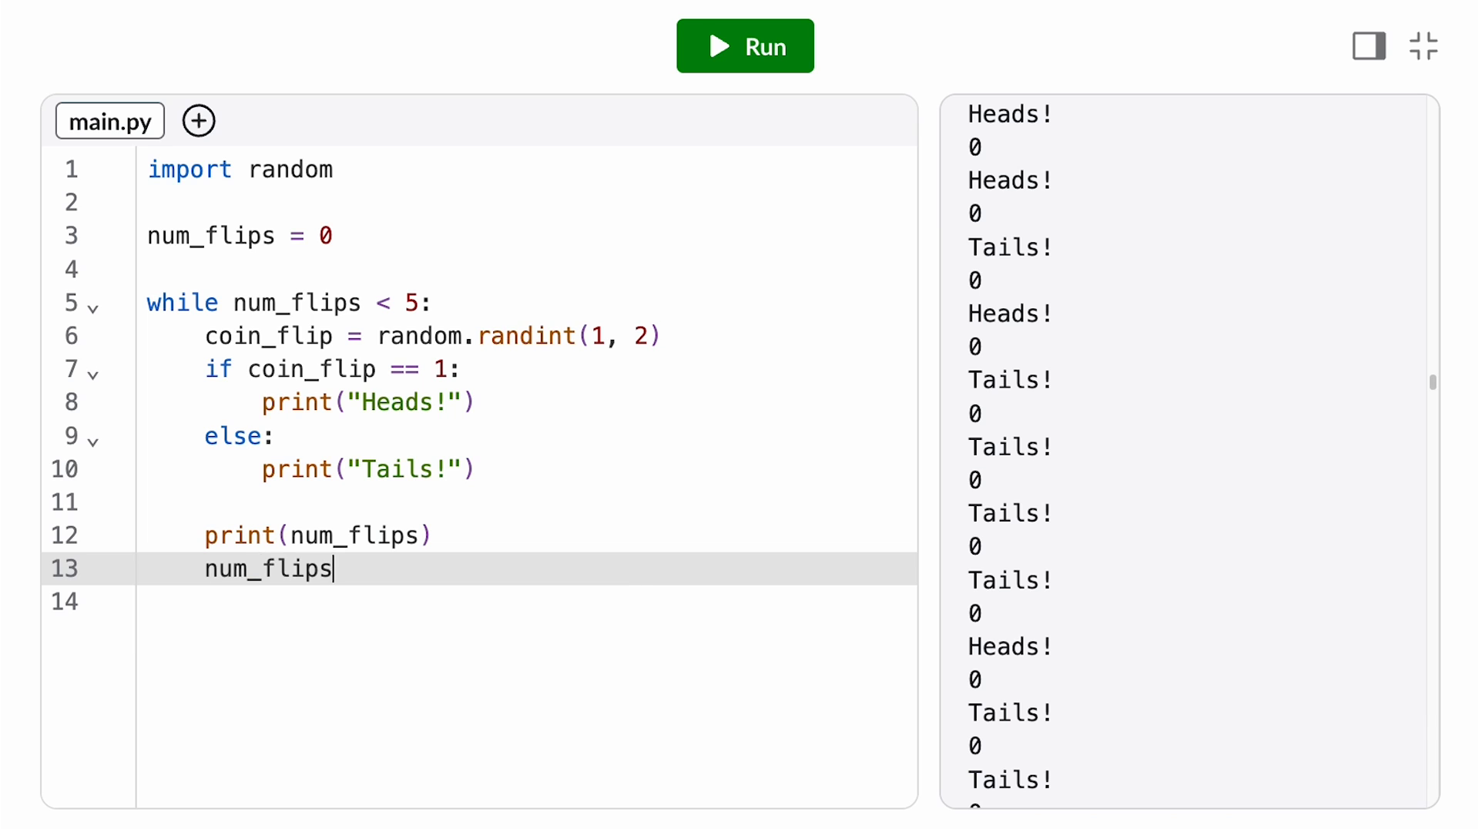
pyautogui.write('= num_flips + 1')
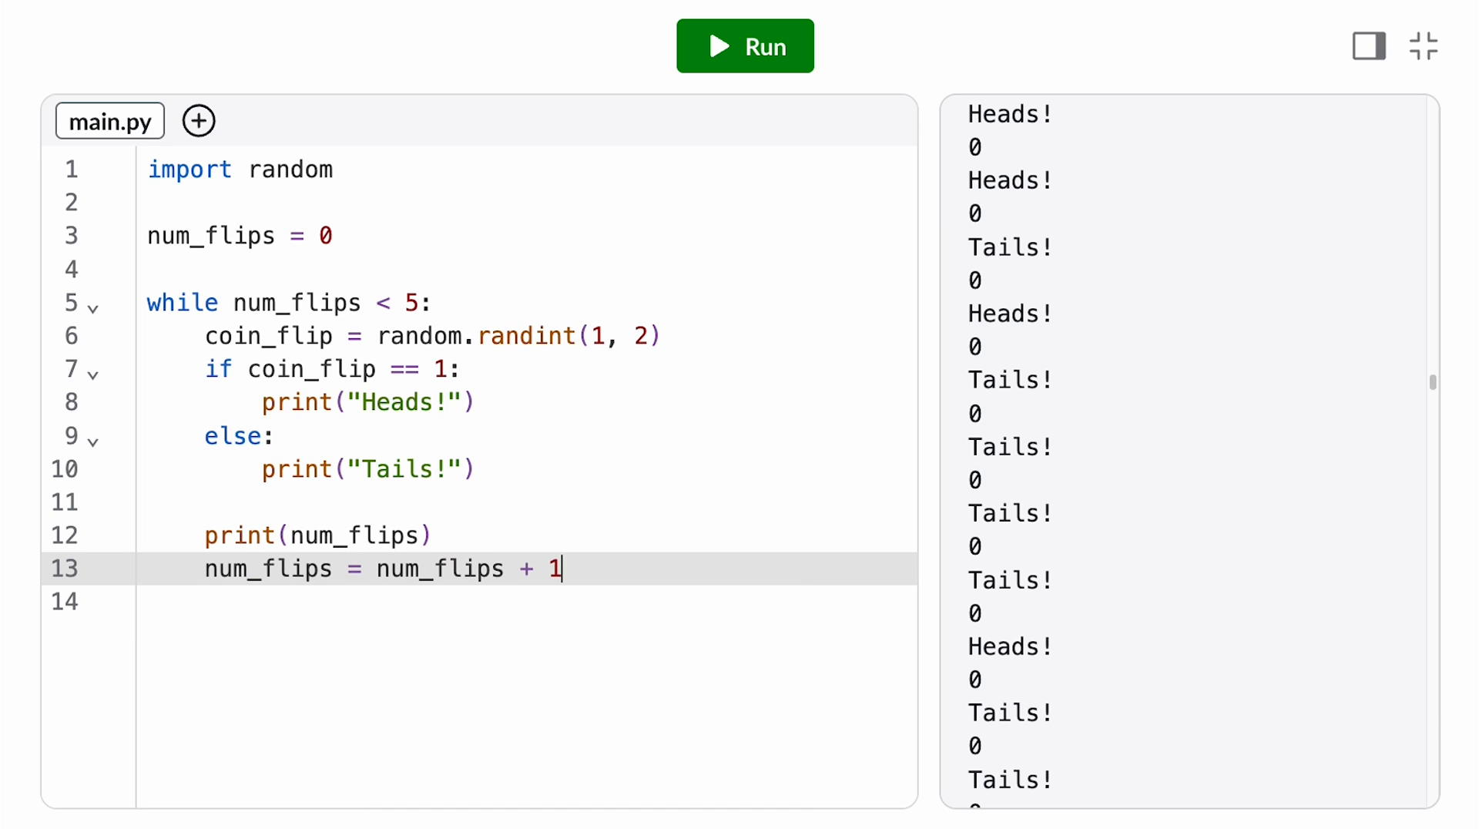
pyautogui.click(744, 45)
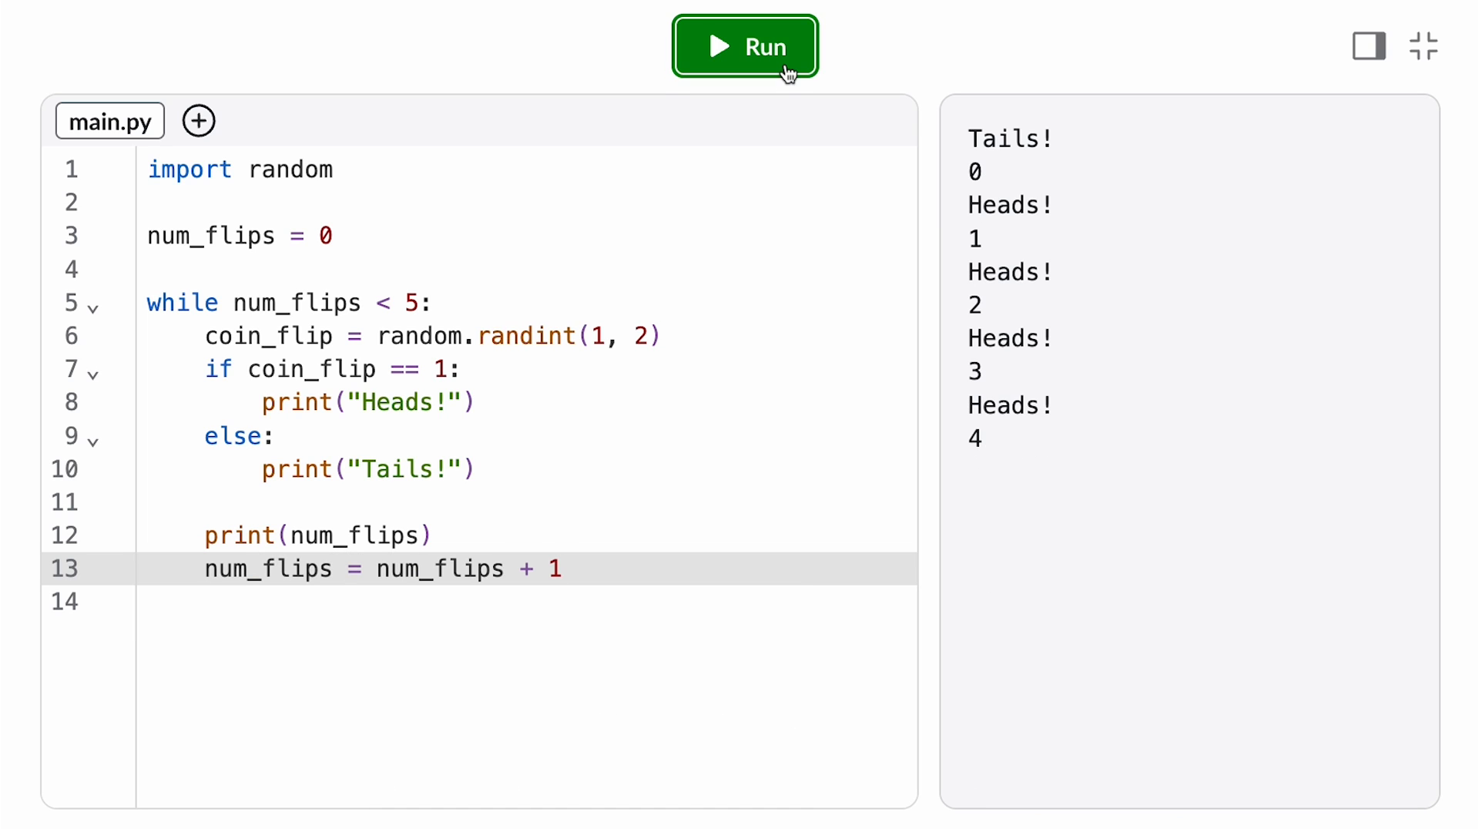
pyautogui.moveTo(719, 171)
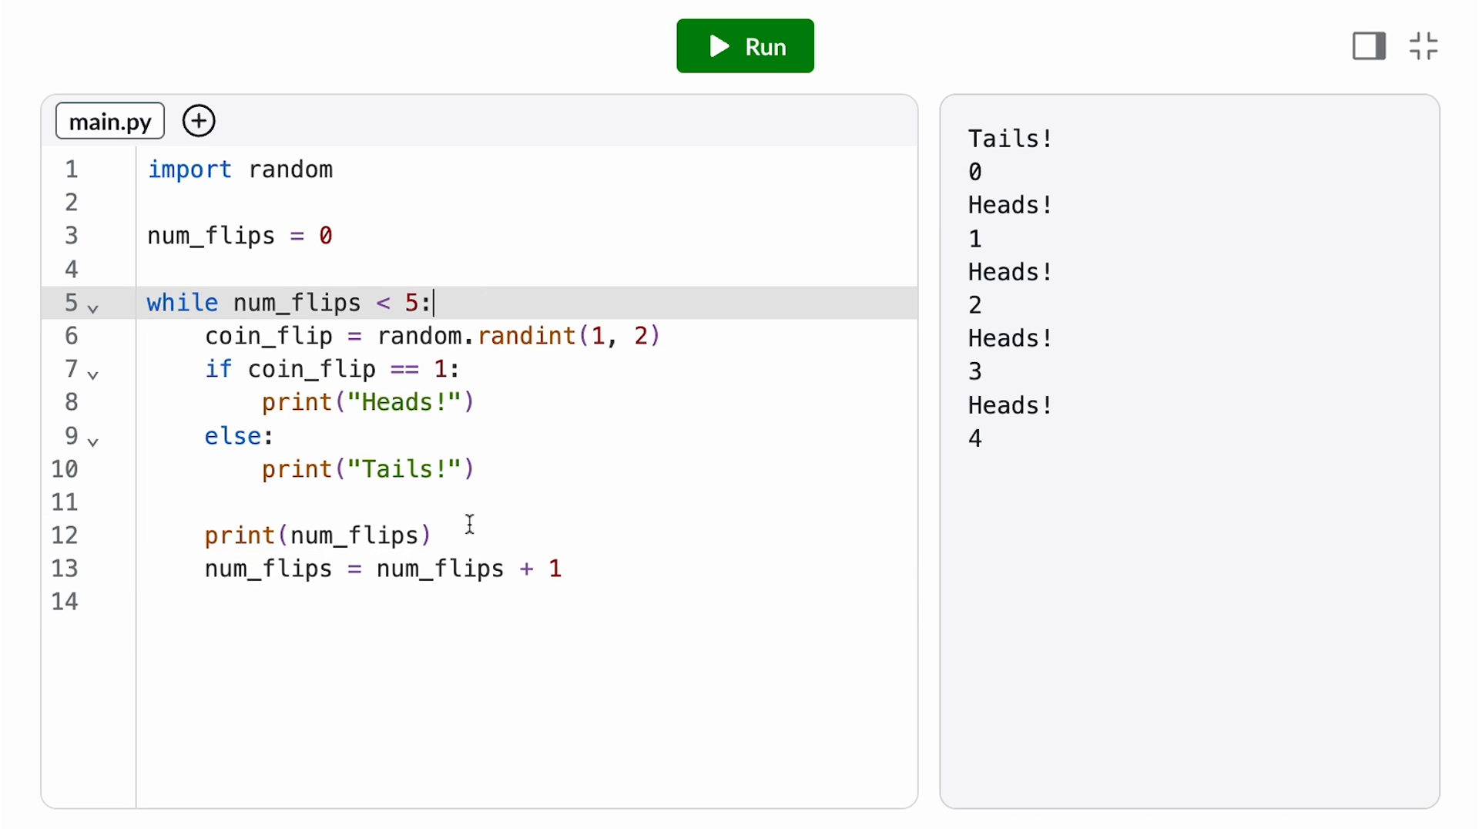
# Step: Rerun the five-flip program for a fresh random mix of Heads and Tails
pyautogui.click(431, 535)
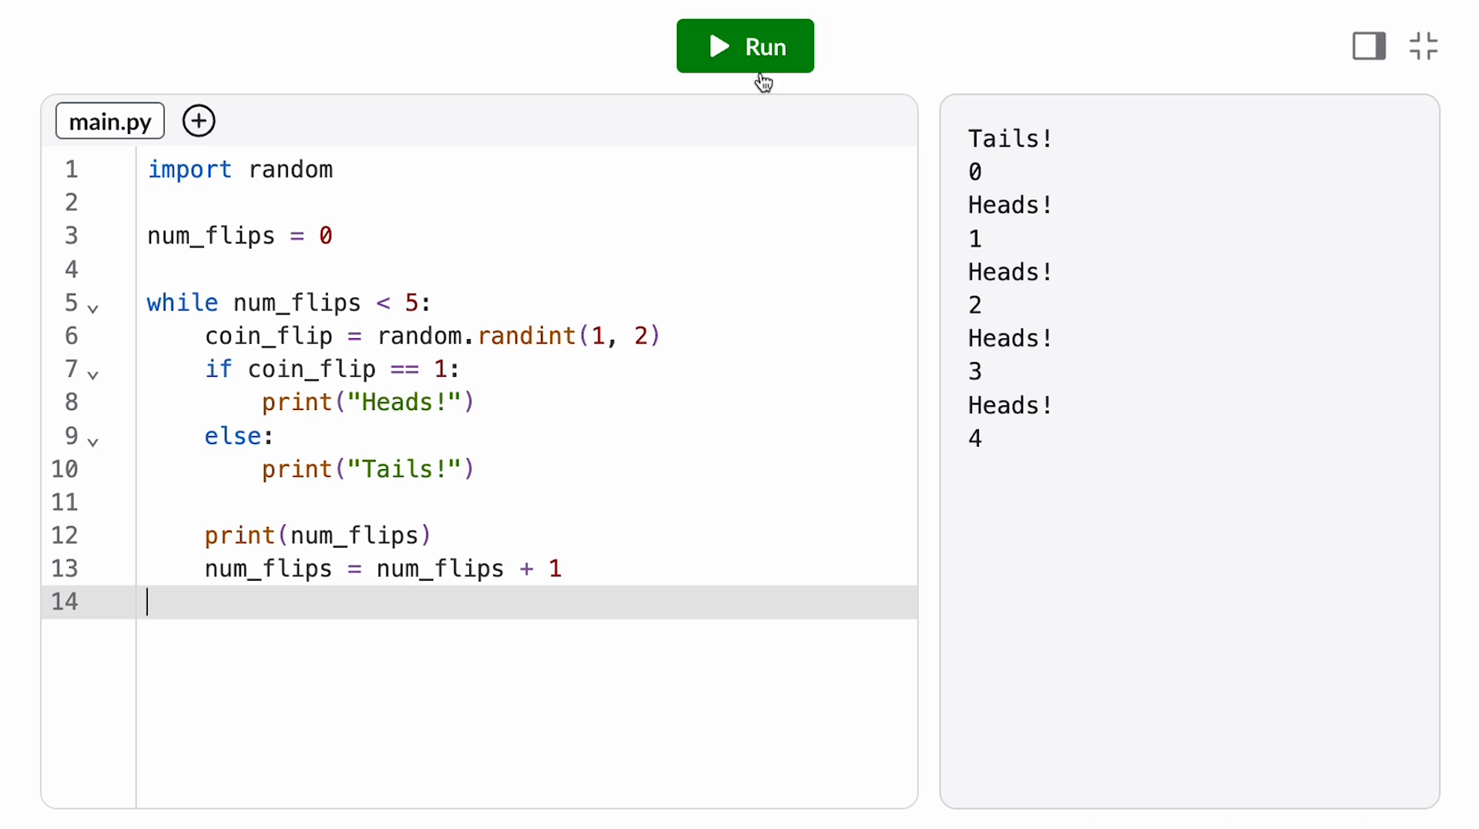
pyautogui.click(745, 46)
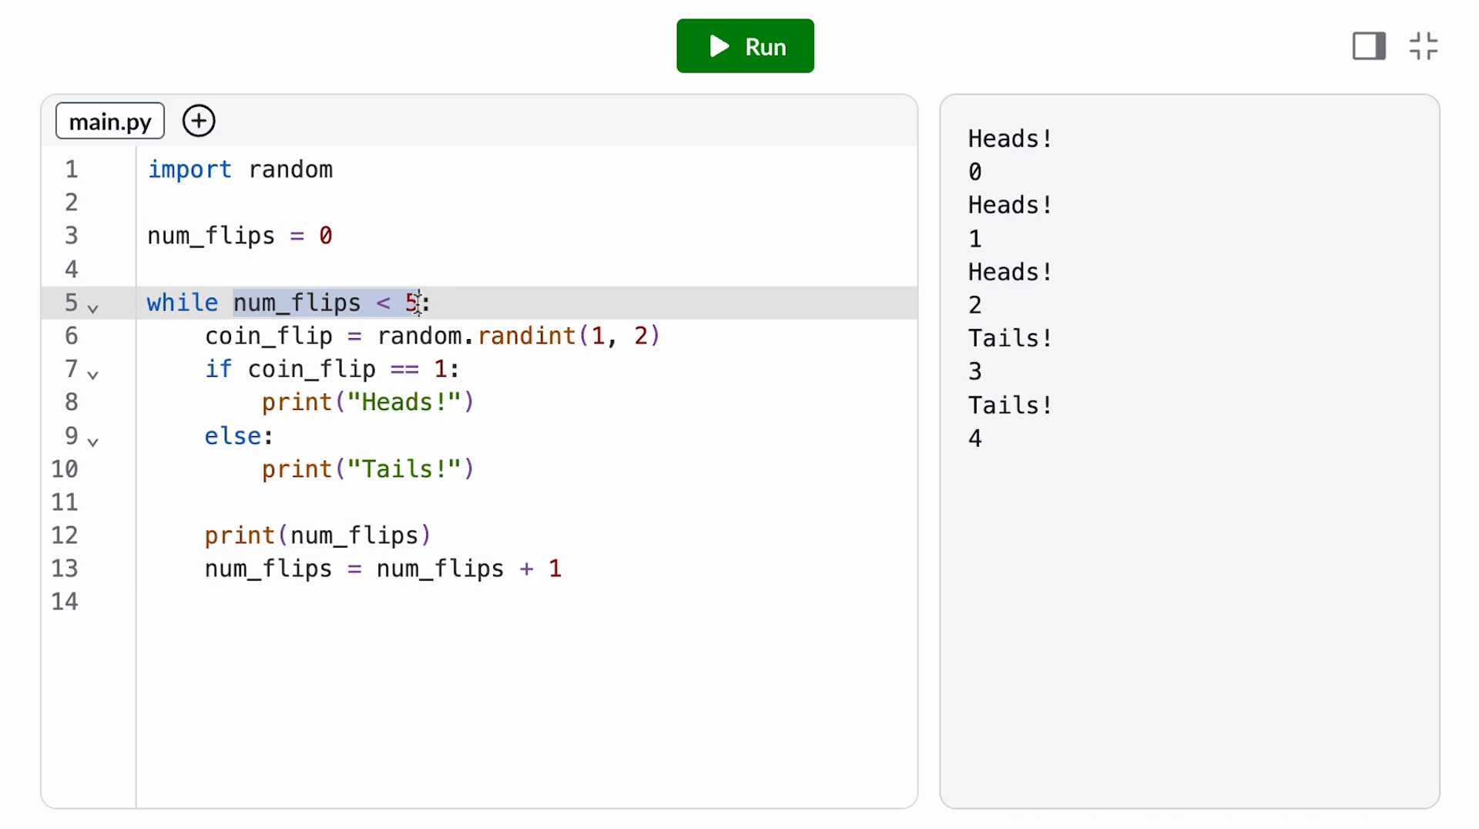
# Step: Change the loop limit to 100, drop the count print, and run the 100-flip program twice
pyautogui.write('100')
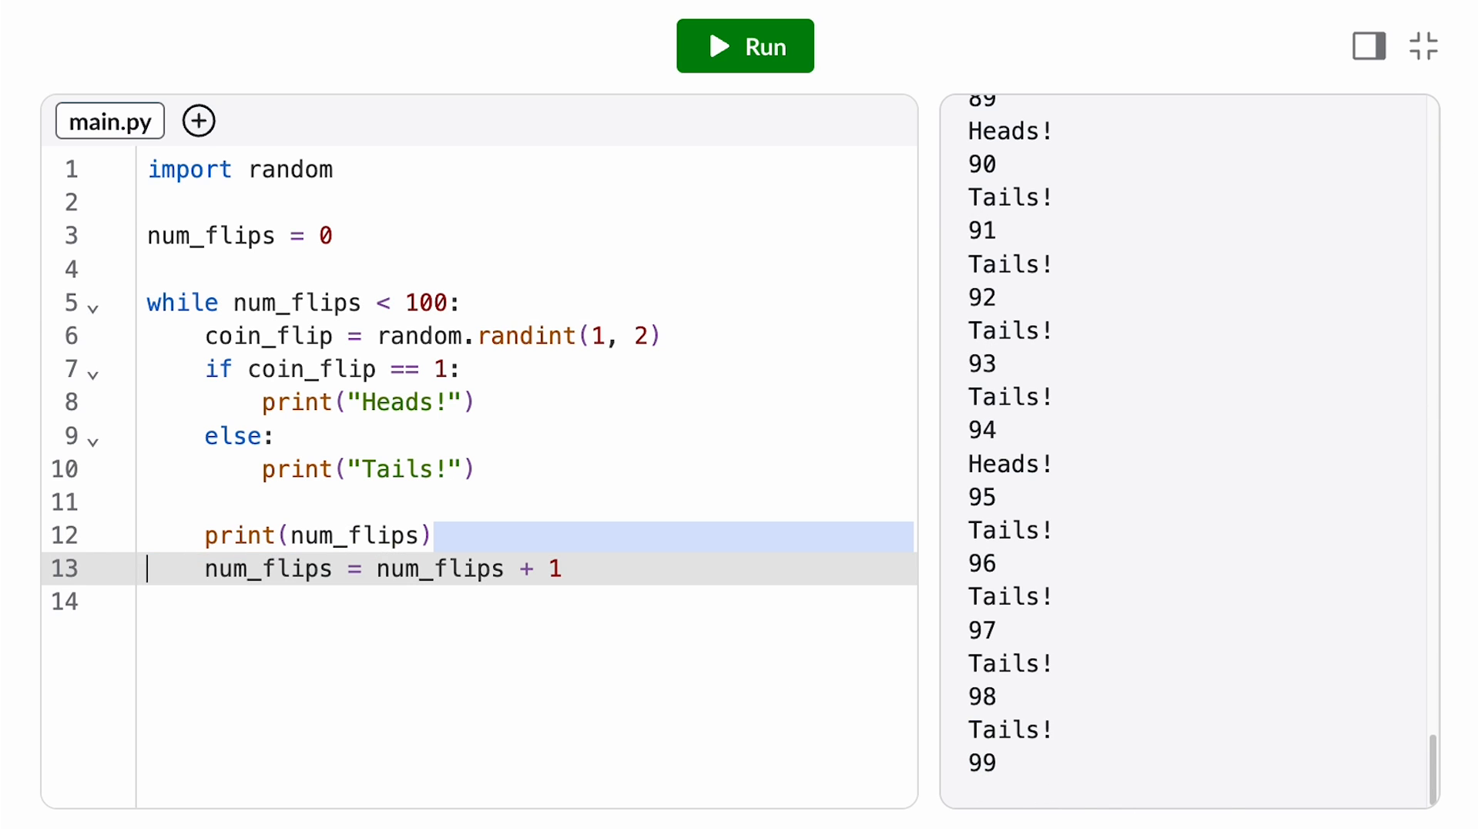
pyautogui.click(744, 46)
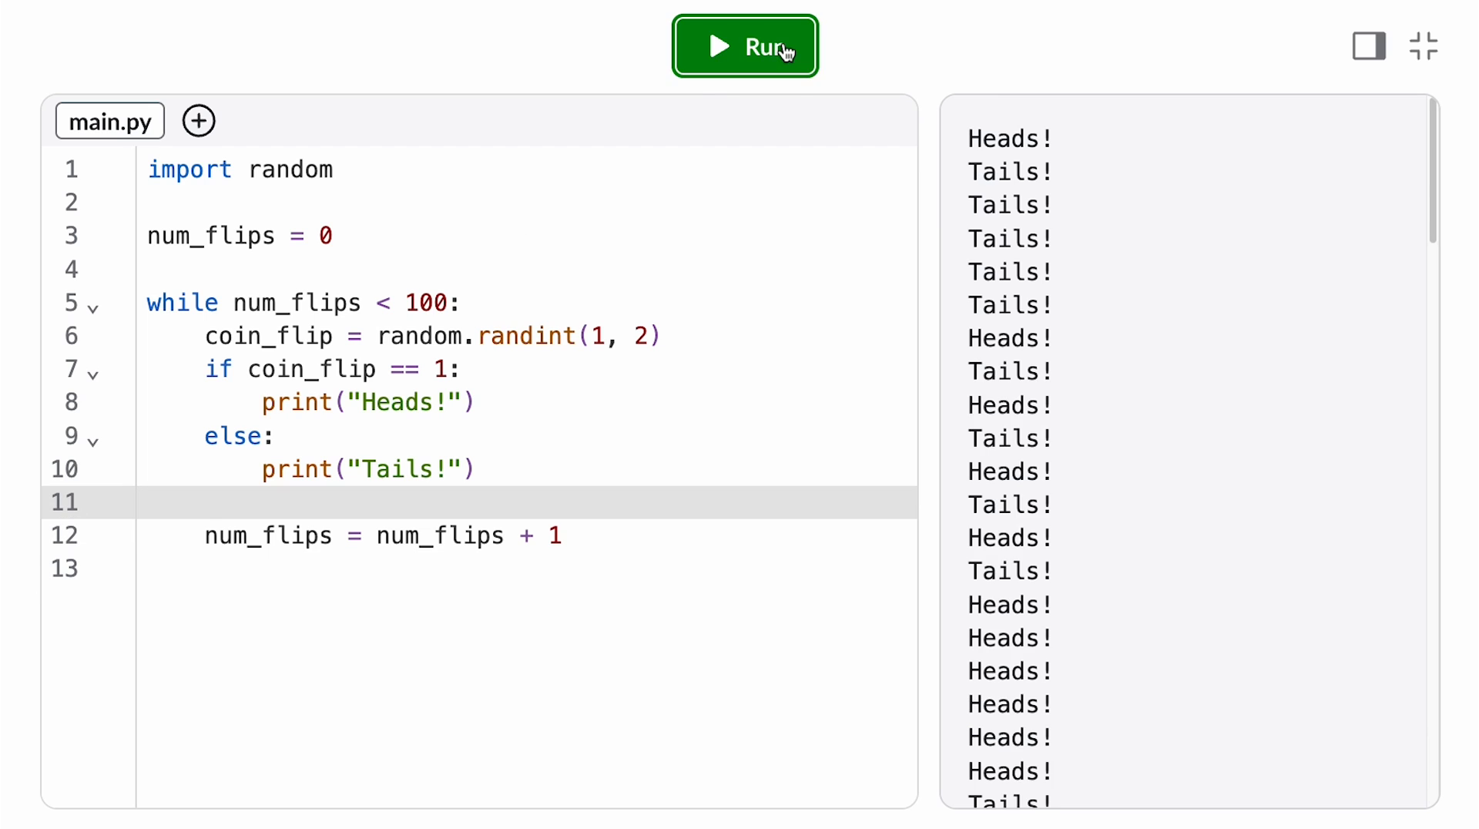
pyautogui.click(744, 46)
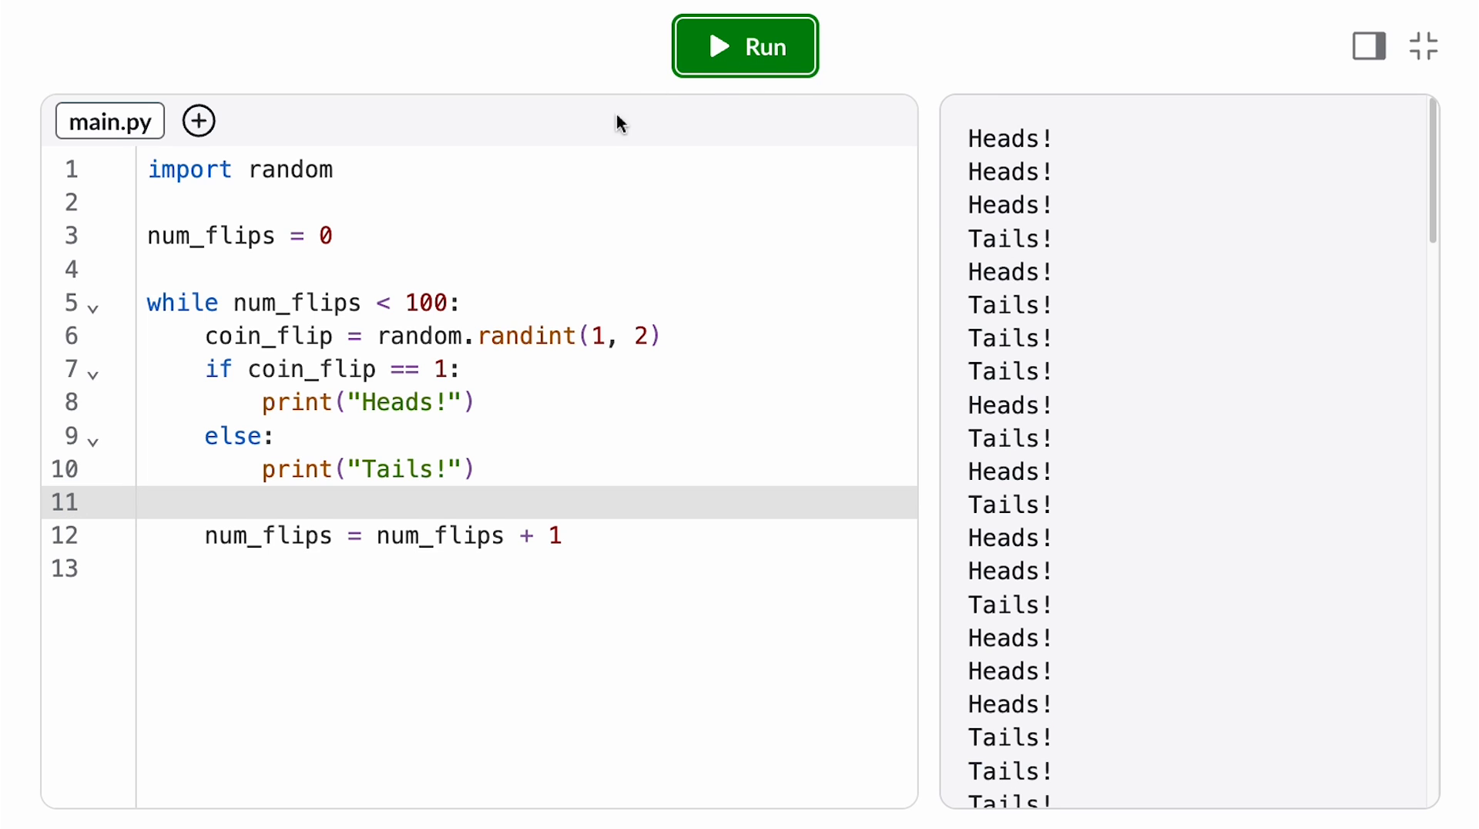
pyautogui.doubleClick(210, 236)
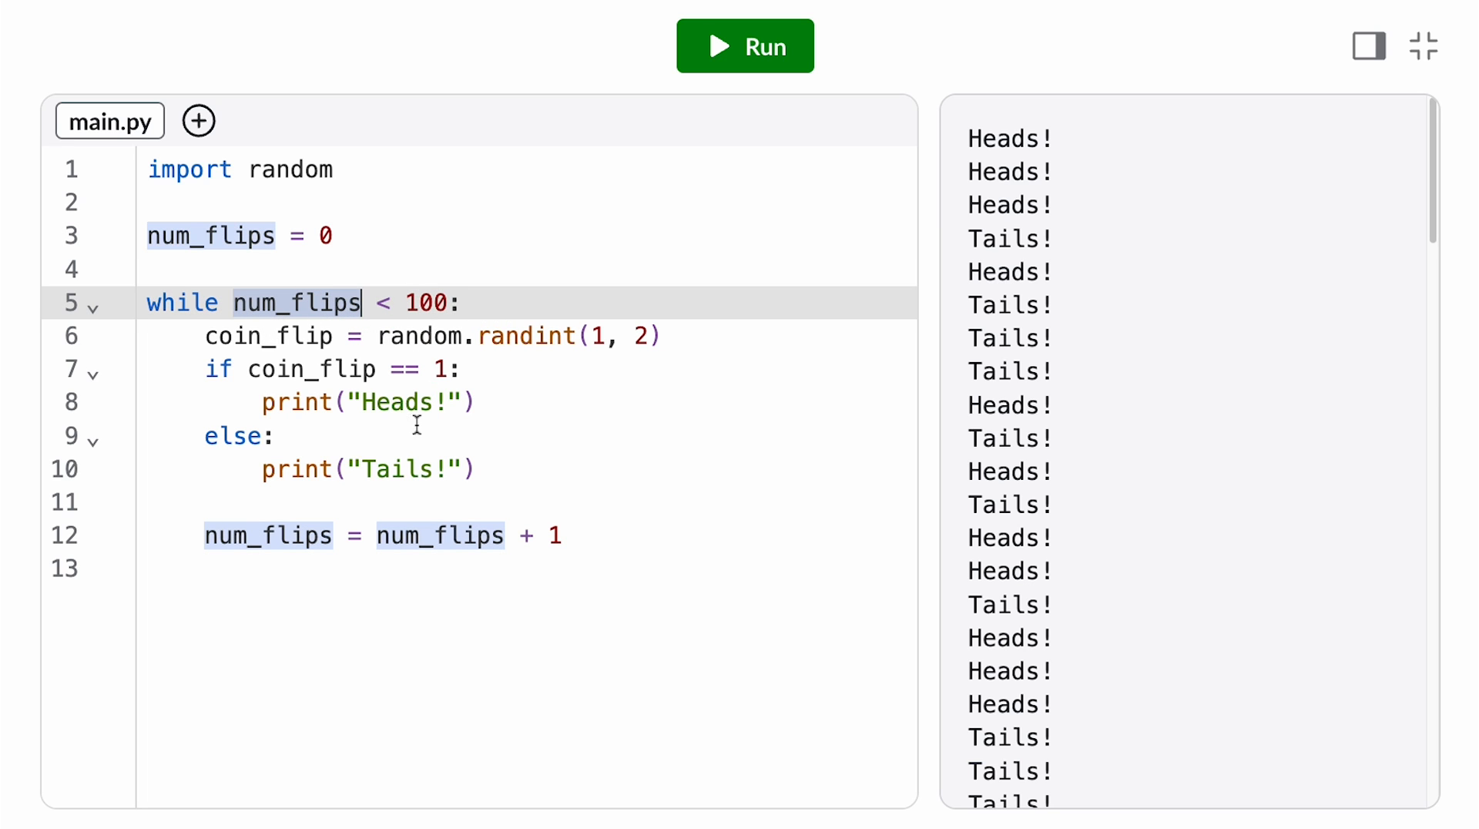
pyautogui.click(277, 574)
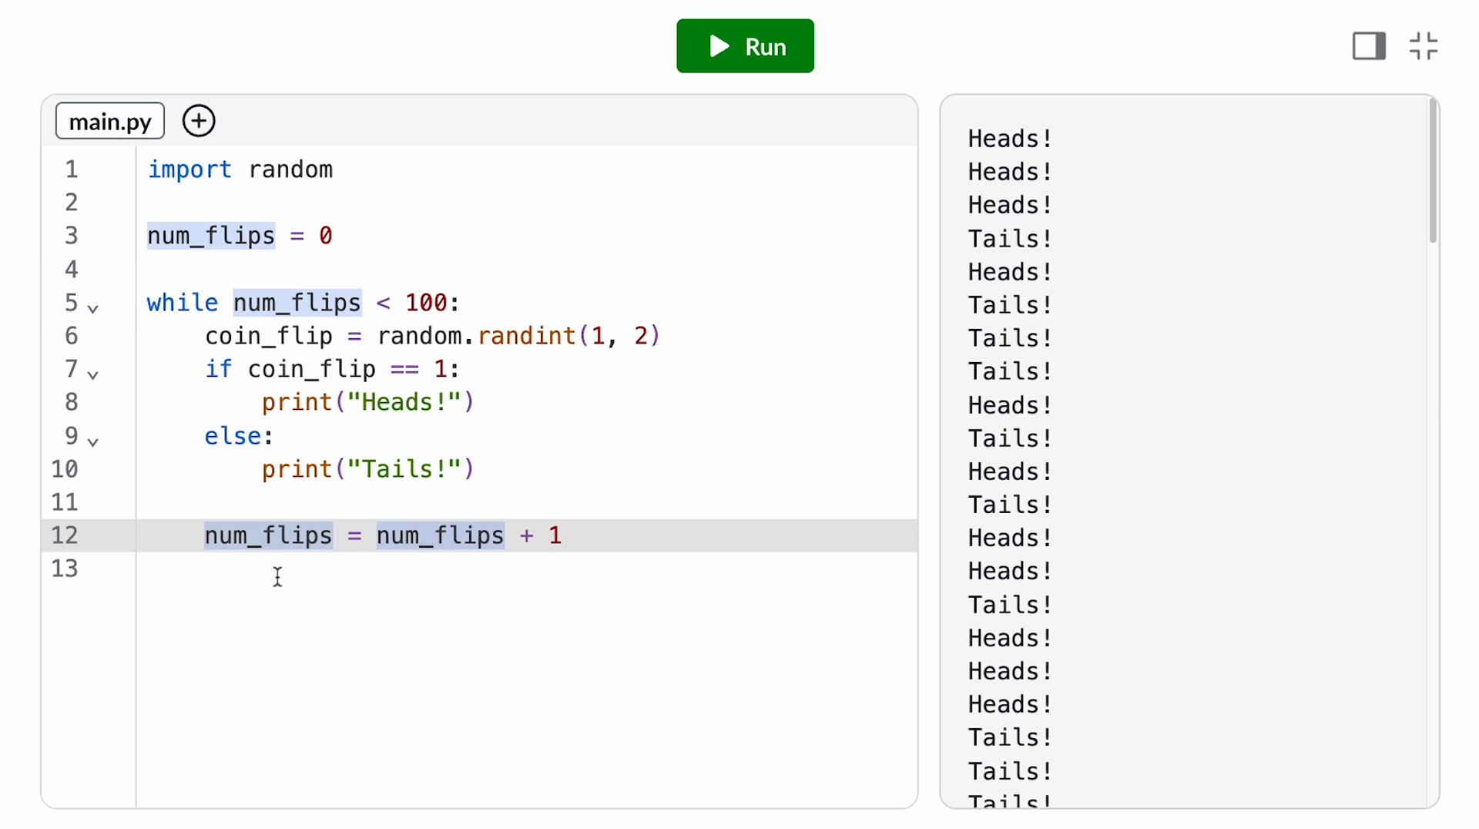
pyautogui.moveTo(473, 584)
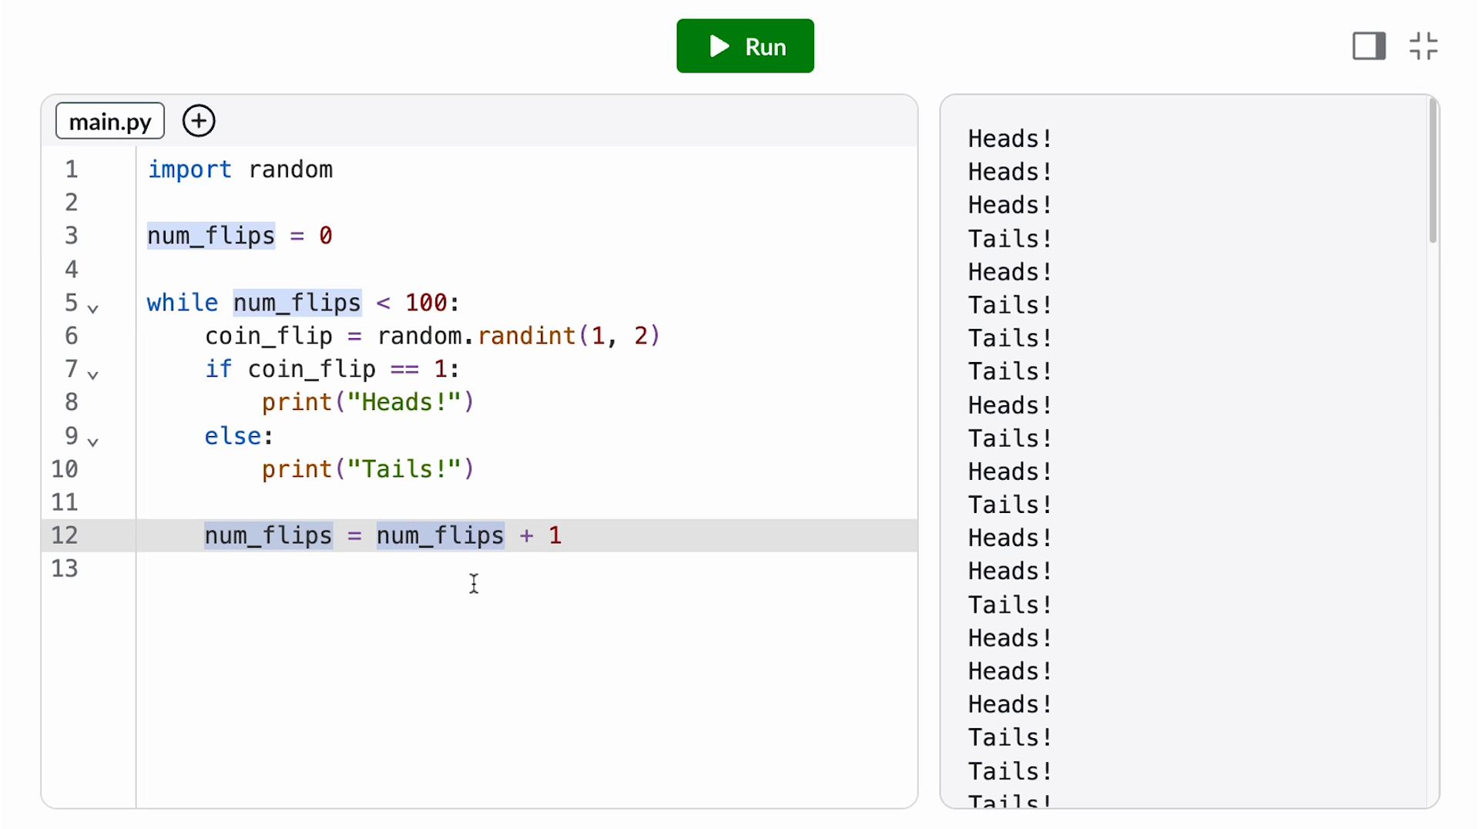